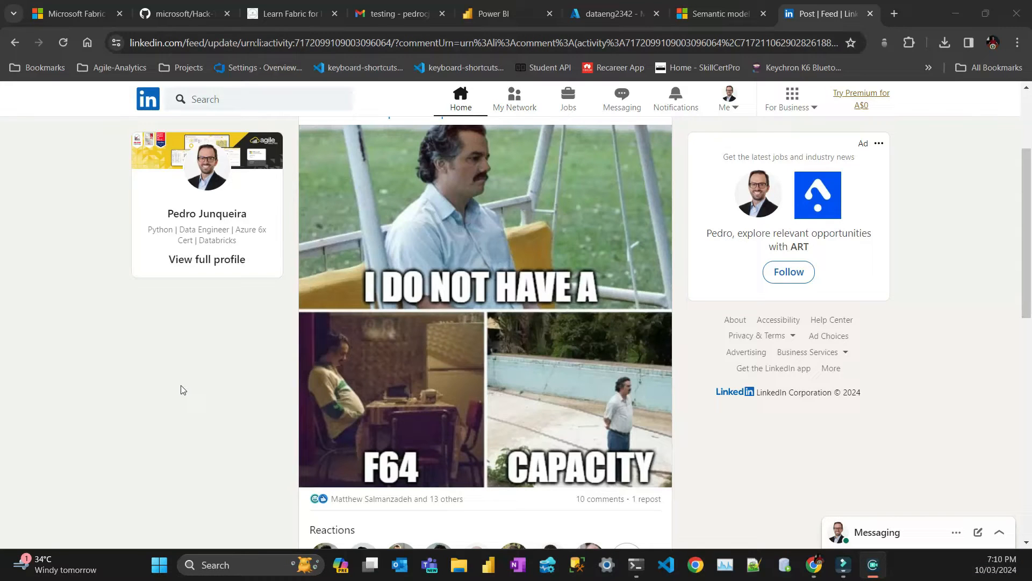
pyautogui.moveTo(393, 402)
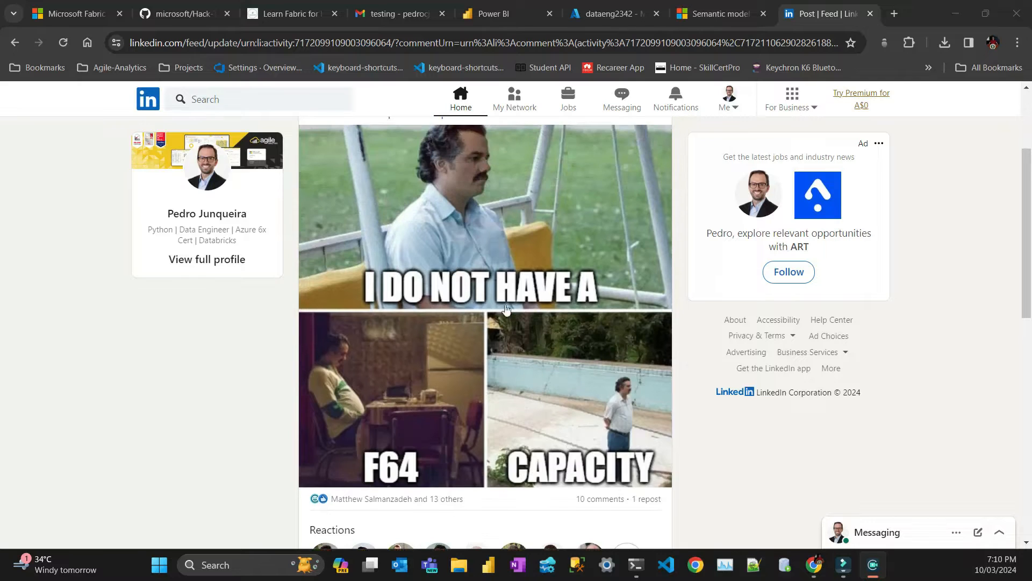
# Scroll to the 'No XMLA end point.' comment and load more of its replies
pyautogui.scroll(-3)
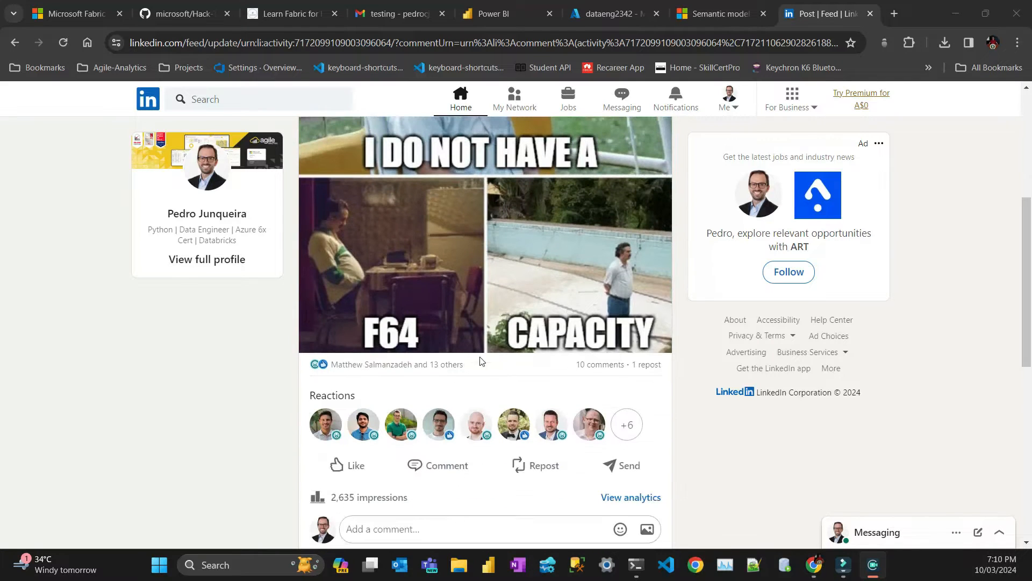
pyautogui.moveTo(351, 329)
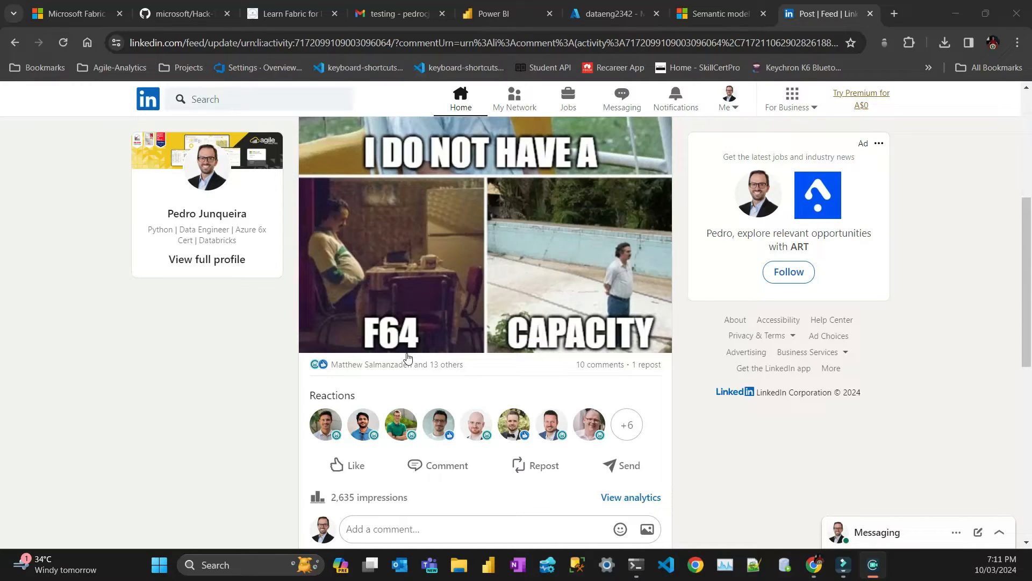
pyautogui.scroll(-3)
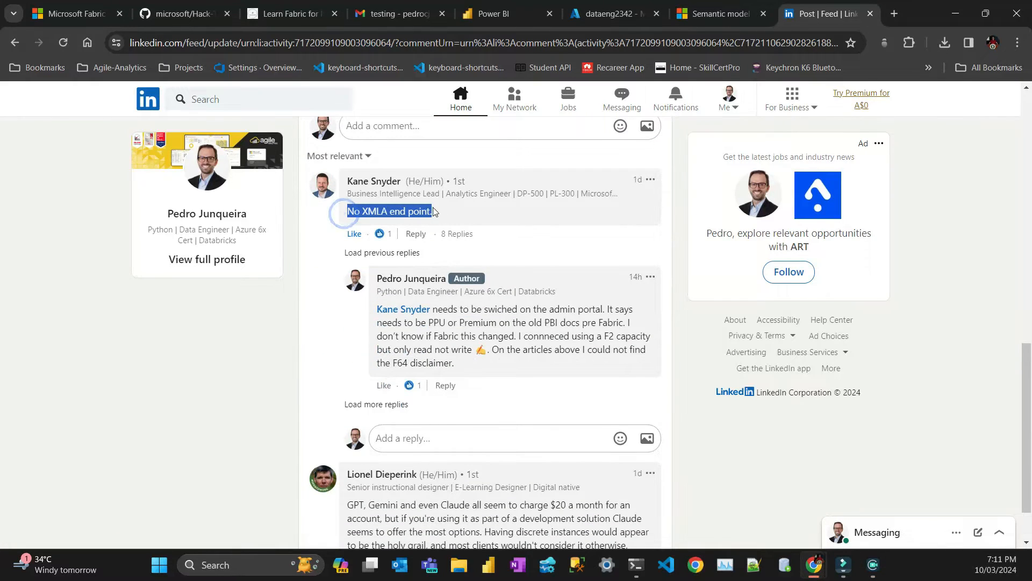
pyautogui.scroll(-3)
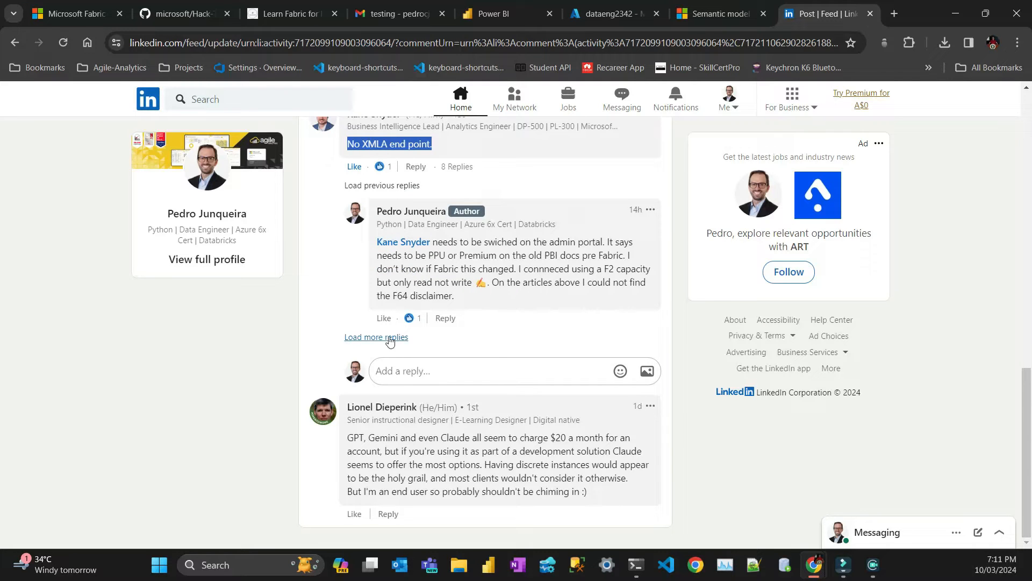
pyautogui.click(376, 338)
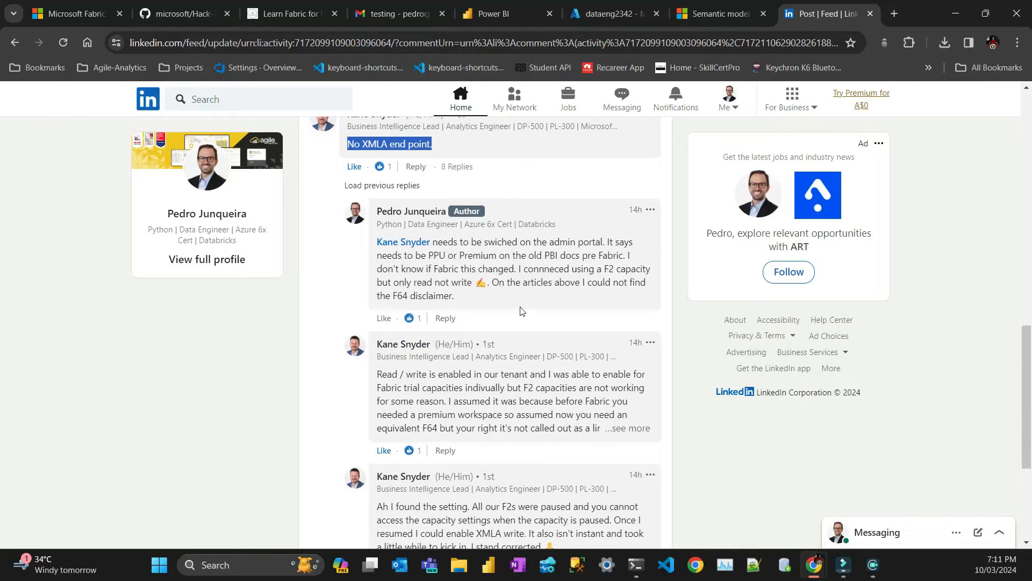
# Load the earlier replies and highlight the claim that the XMLA endpoint works from F2
pyautogui.scroll(3)
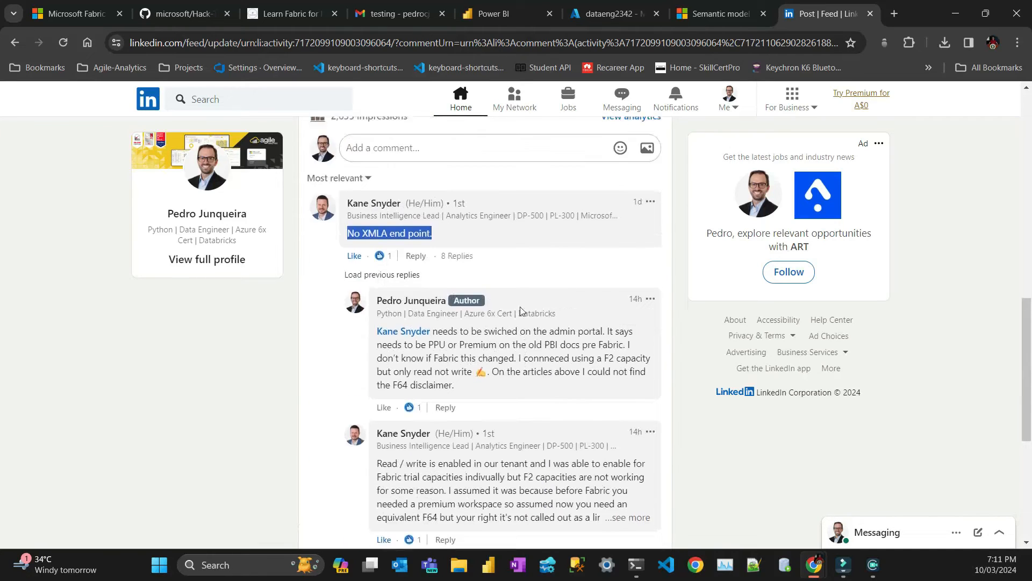
pyautogui.click(338, 268)
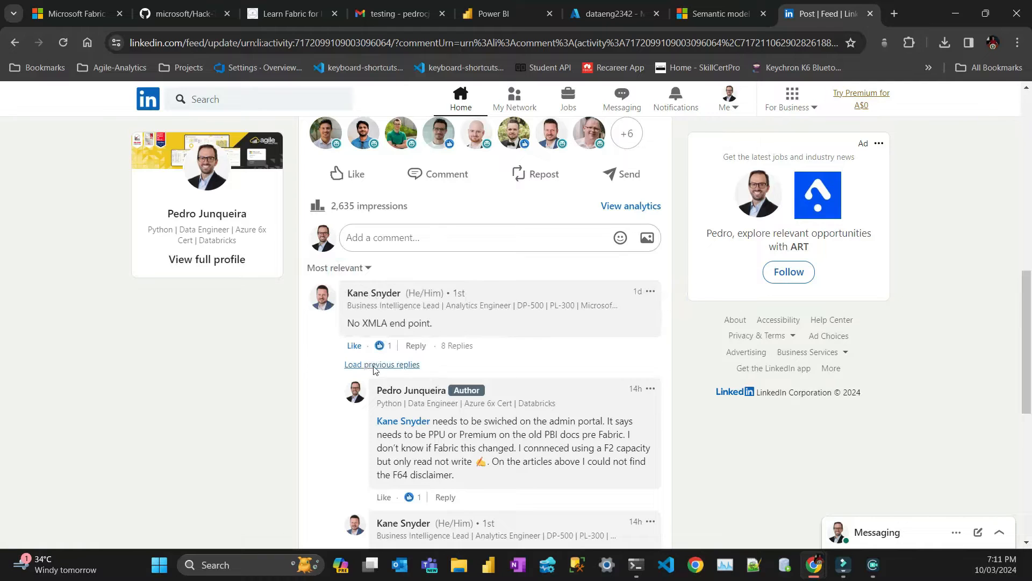
pyautogui.click(382, 365)
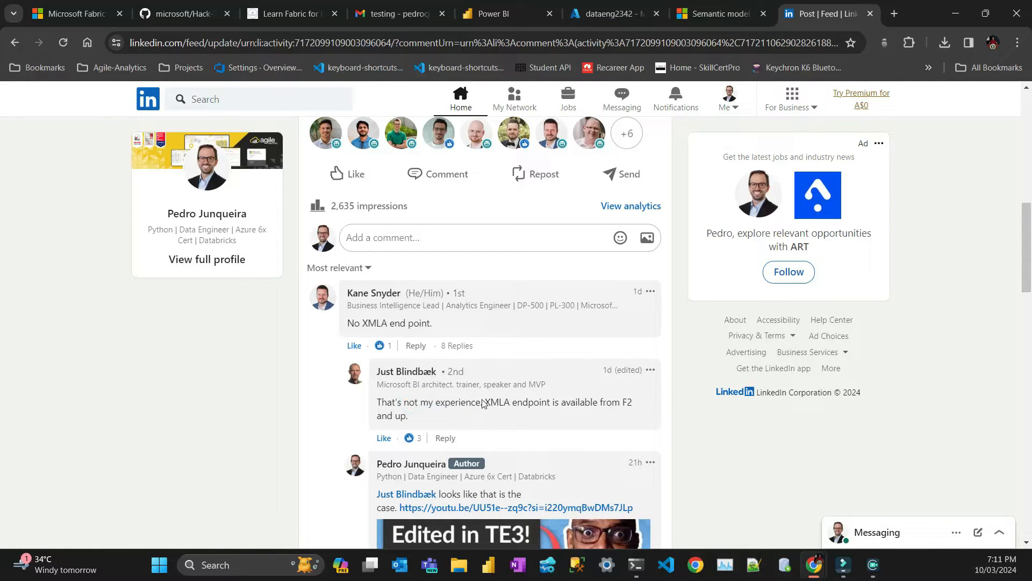
pyautogui.moveTo(483, 402); pyautogui.dragTo(632, 401)
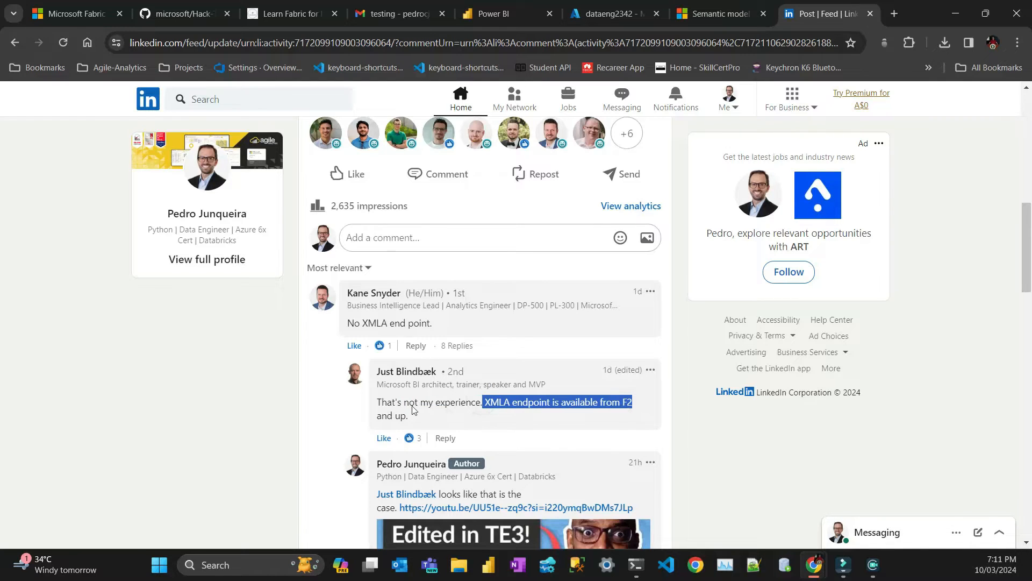
pyautogui.scroll(-3)
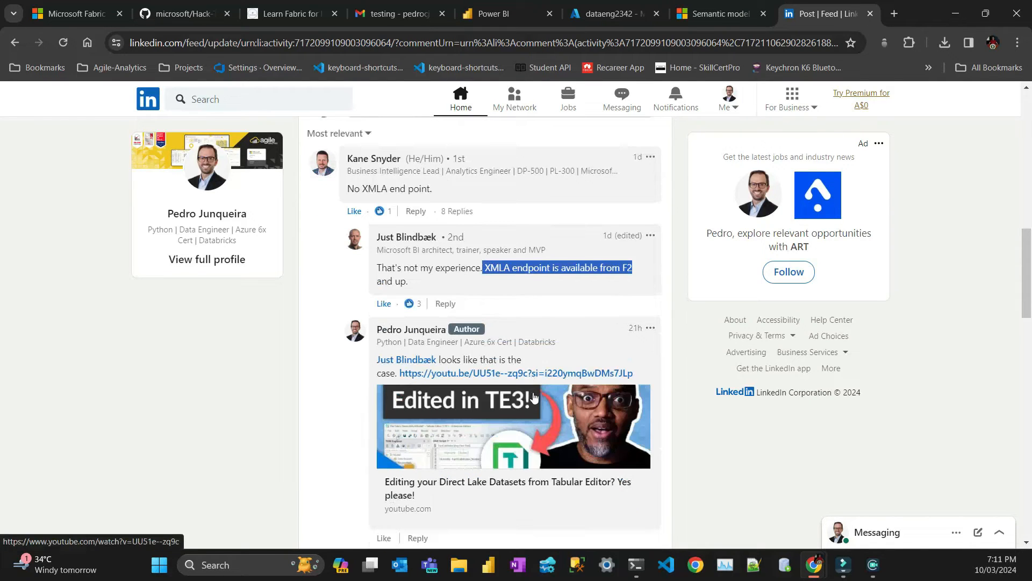
pyautogui.scroll(-3)
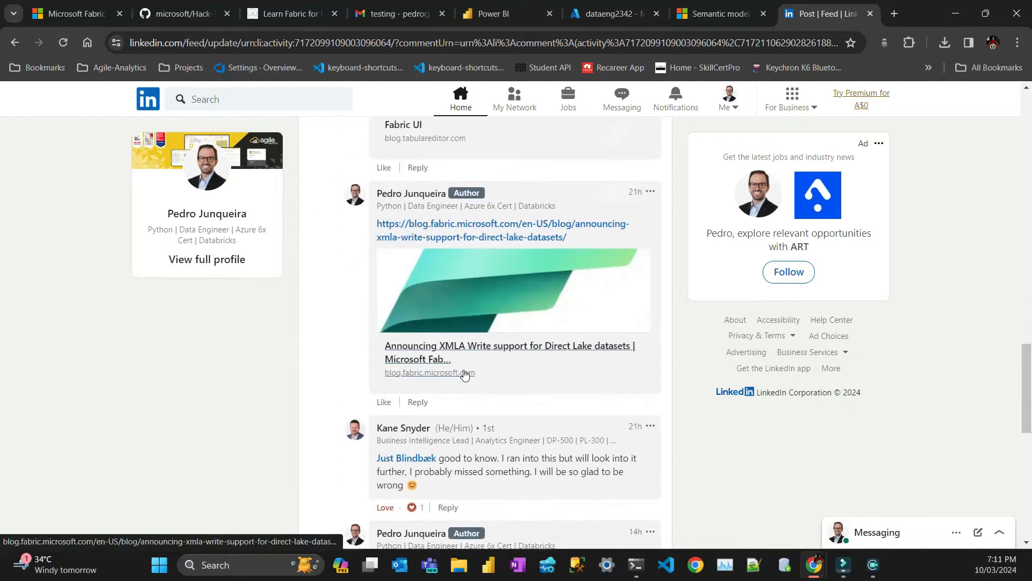
pyautogui.scroll(-3)
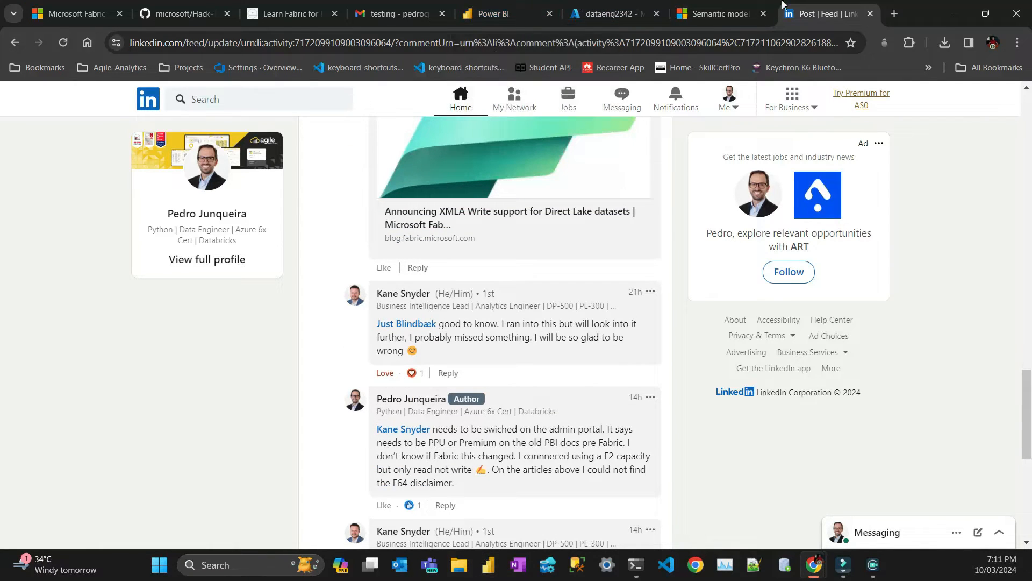
pyautogui.moveTo(498, 13)
pyautogui.write('terminal')
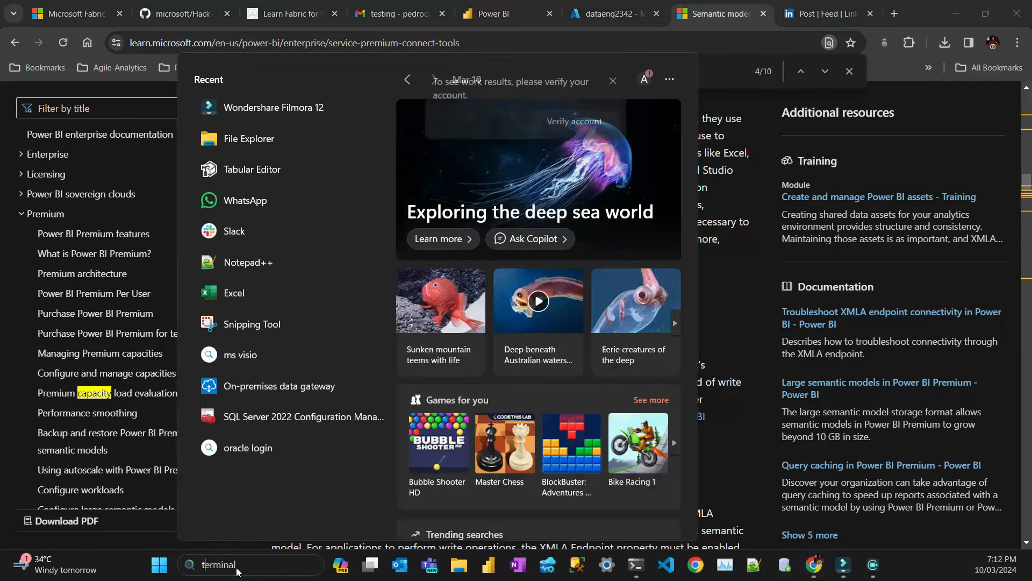
# Launch Tabular Editor maximized, start Connect to Tabular Server, then bring up the browser windows
pyautogui.write('tabular Editor')
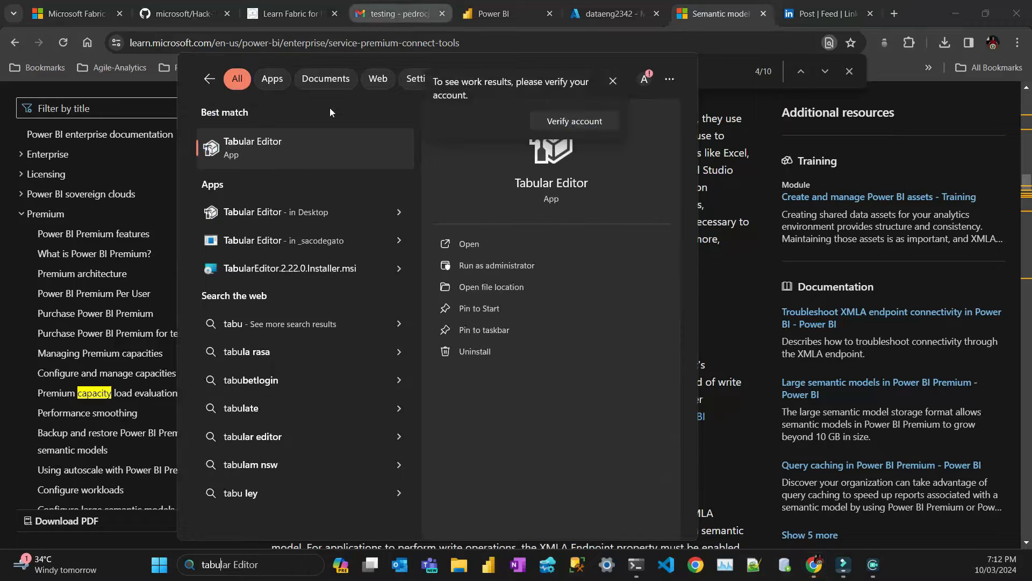
pyautogui.click(613, 81)
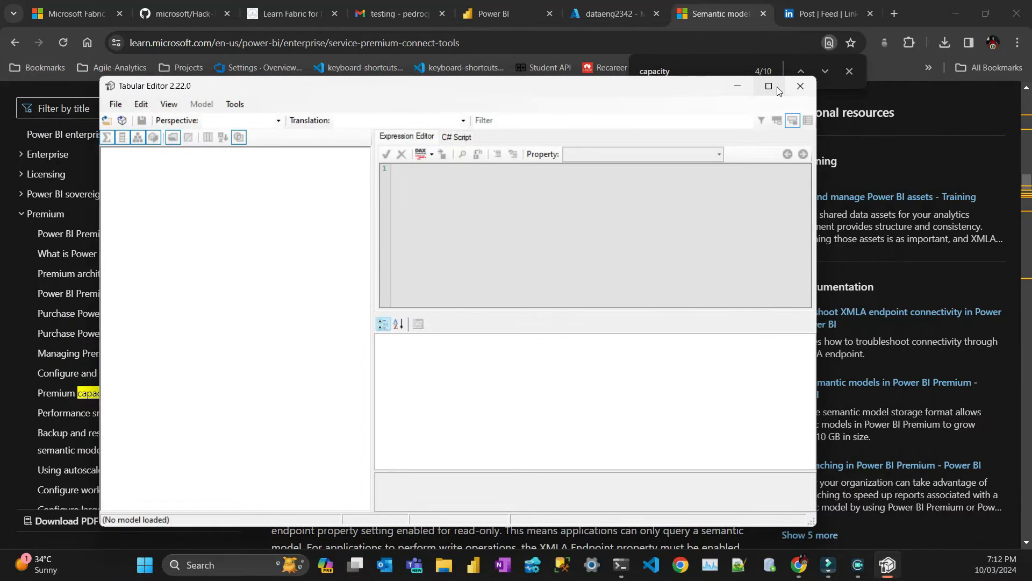
pyautogui.click(769, 86)
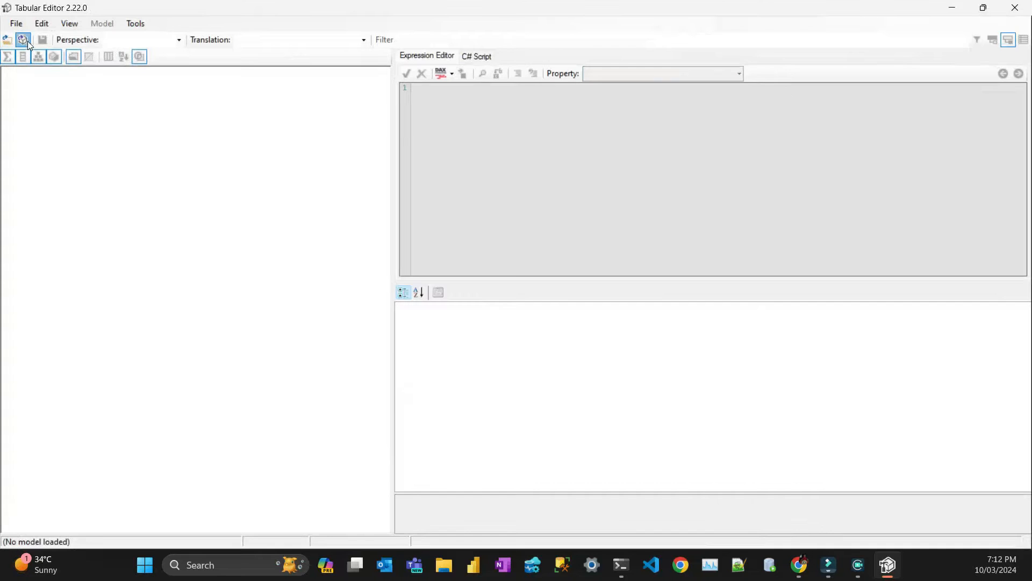
pyautogui.click(22, 40)
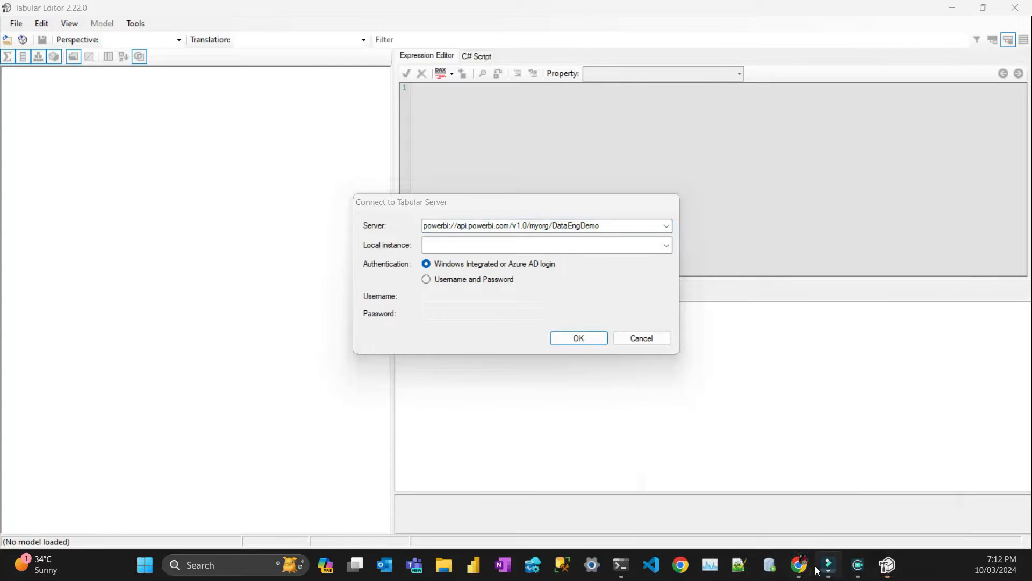
pyautogui.click(799, 580)
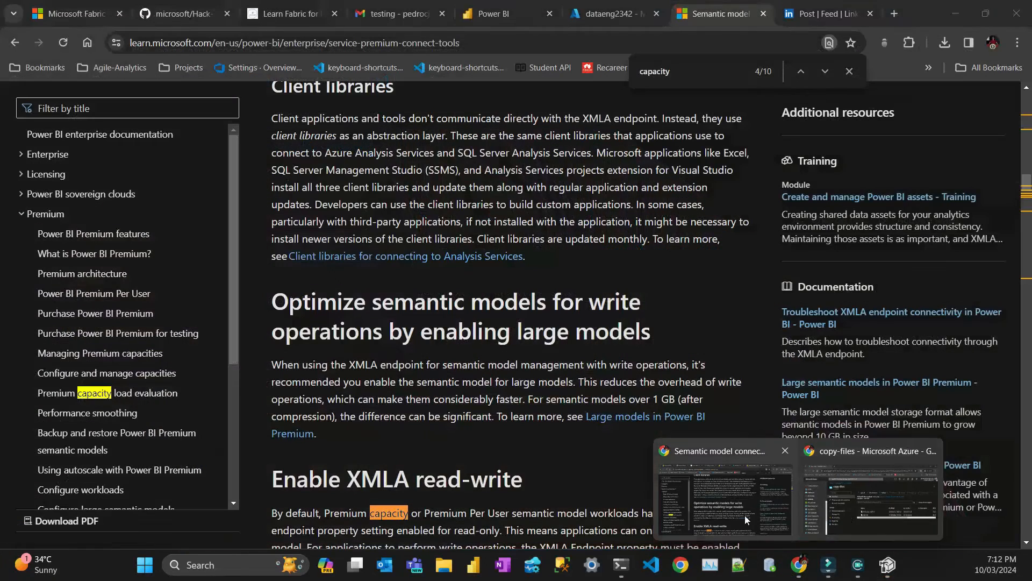
# Open DataEngDemo's Workspace settings > Premium to see dataeng2342 capacity and connection address
pyautogui.click(492, 14)
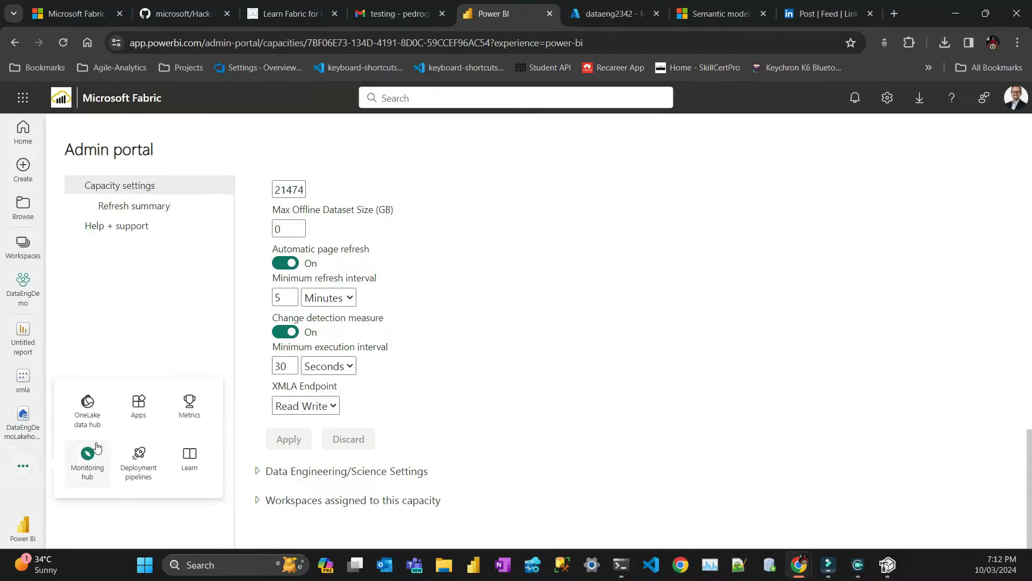
pyautogui.click(22, 244)
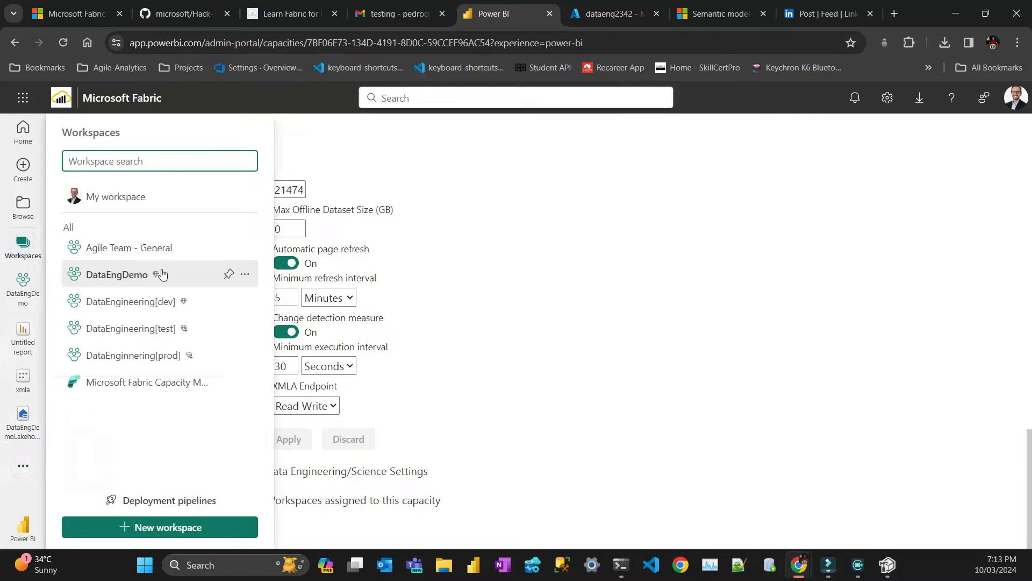
pyautogui.click(117, 274)
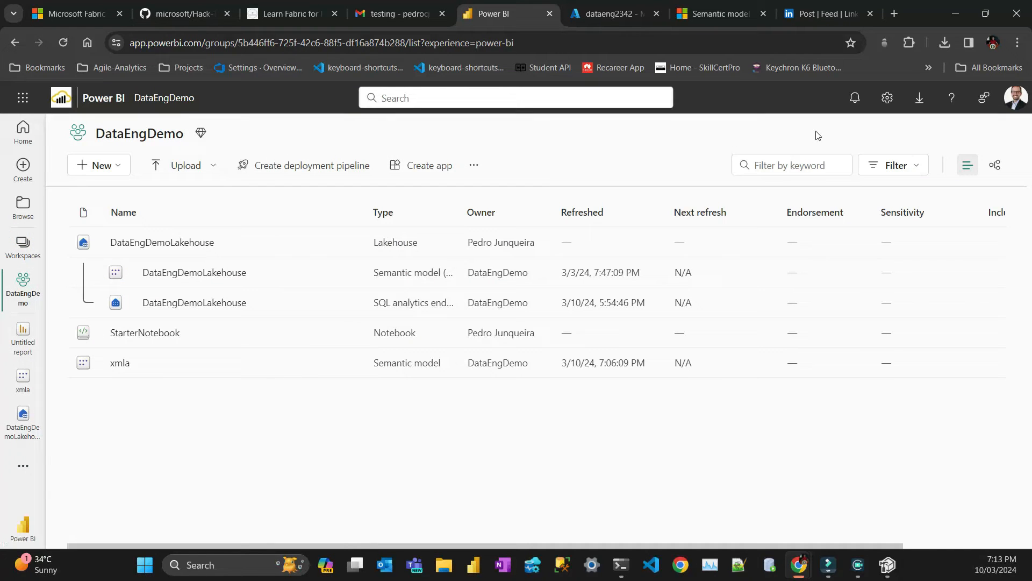
pyautogui.click(473, 165)
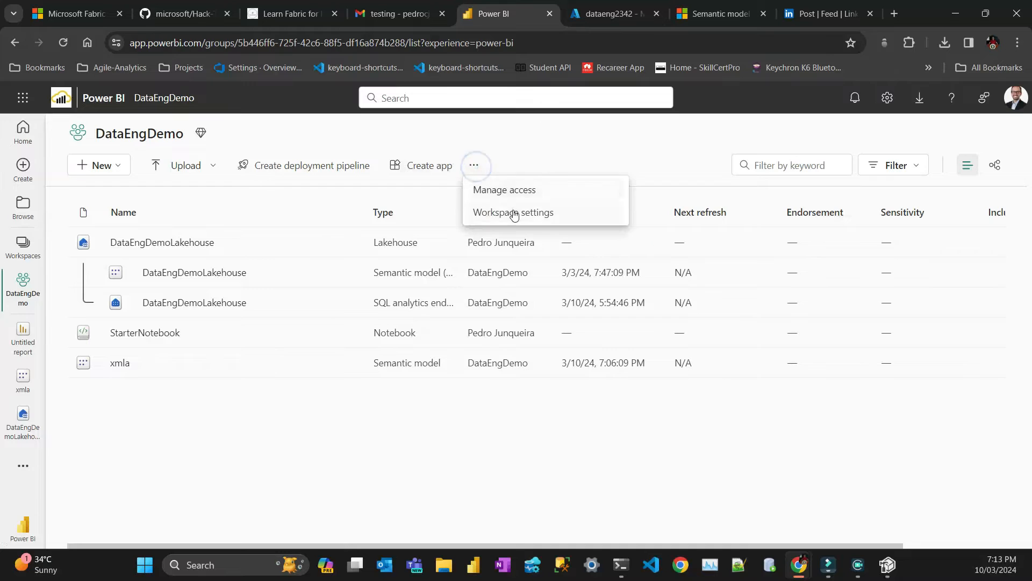
pyautogui.click(513, 212)
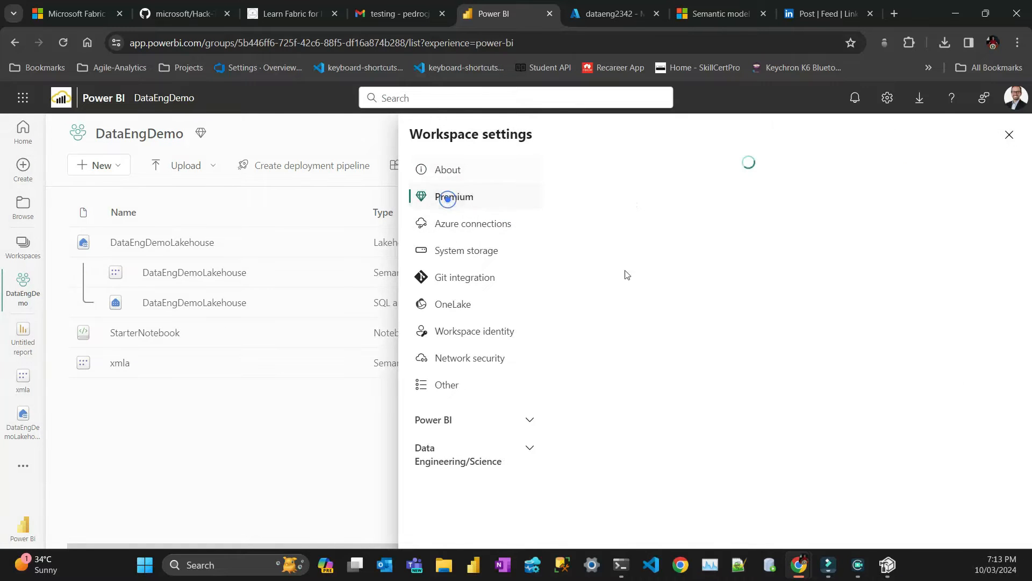
pyautogui.click(448, 198)
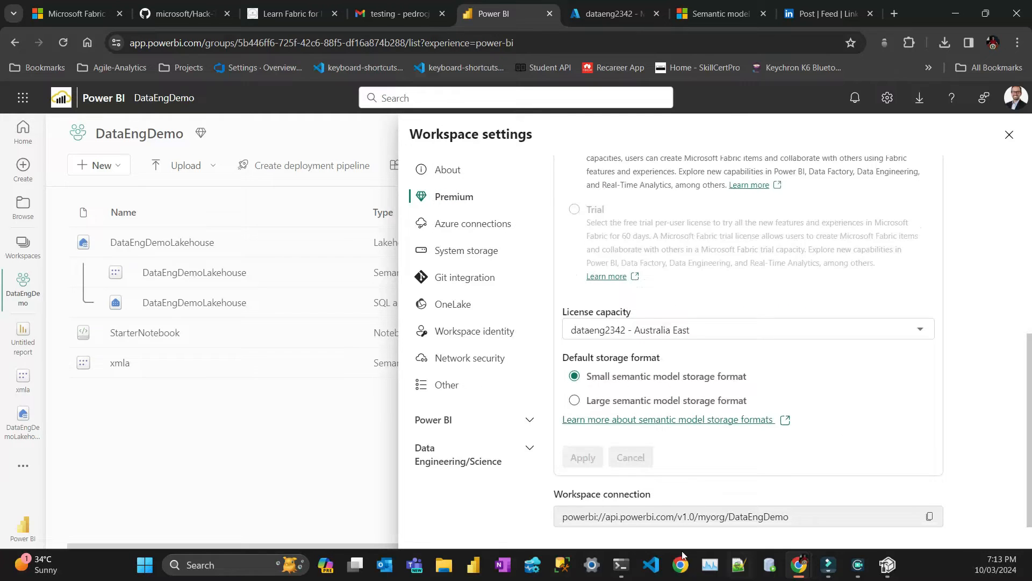
pyautogui.click(928, 517)
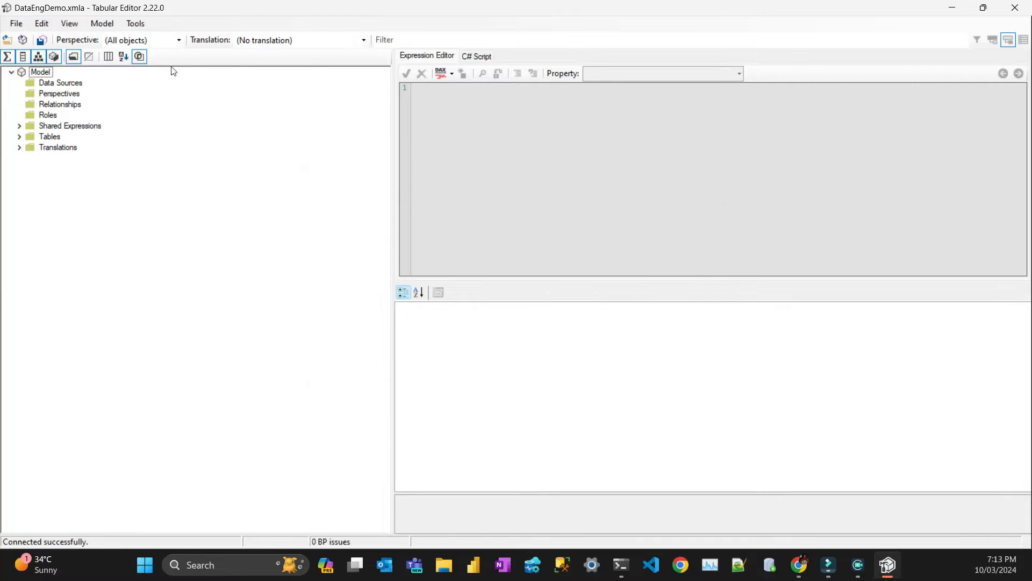
pyautogui.moveTo(206, 262)
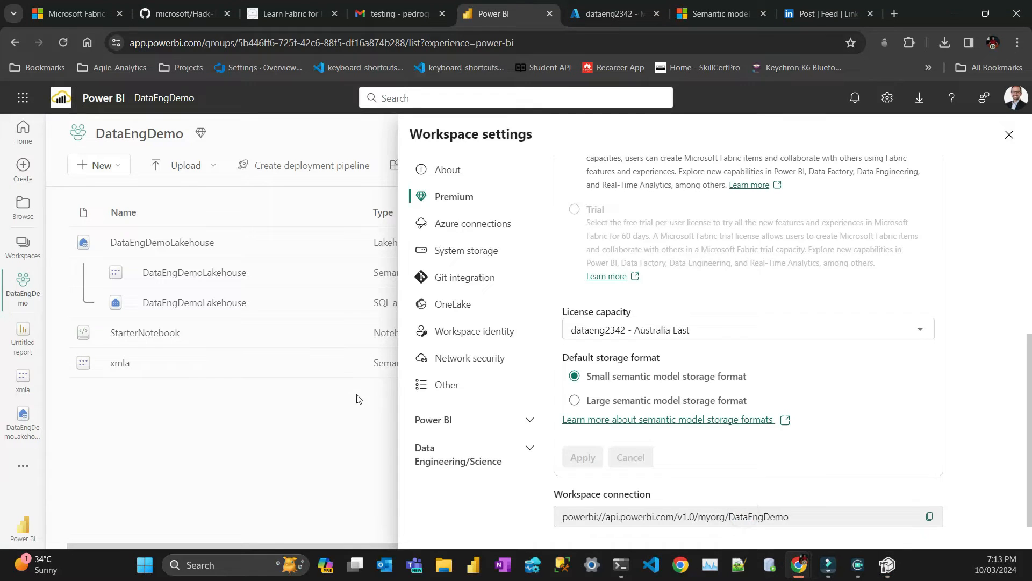
# Read the Learn page's 'Enable XMLA read-write' capacity steps, then return to DataEngDemo
pyautogui.click(719, 14)
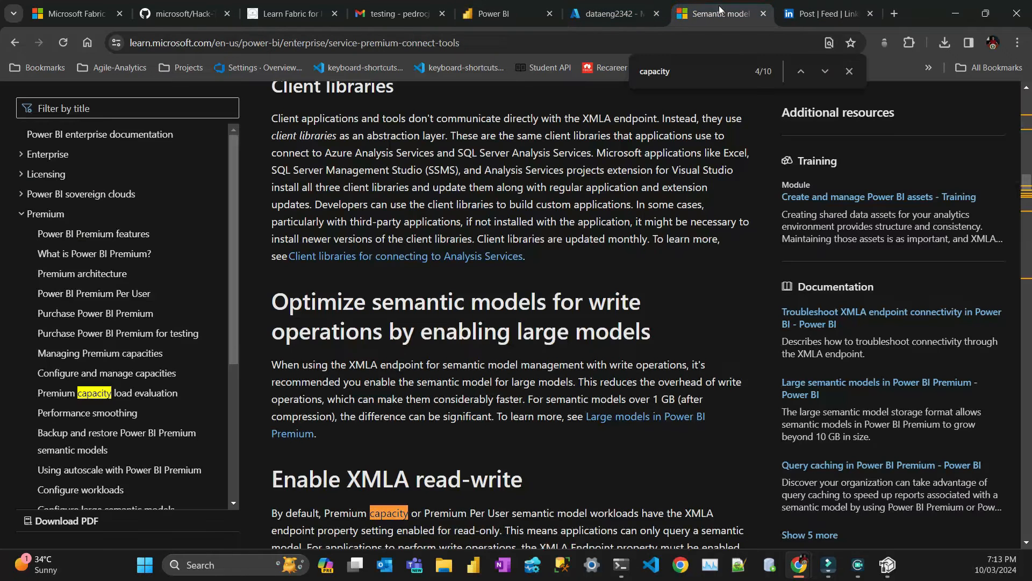
pyautogui.scroll(-3)
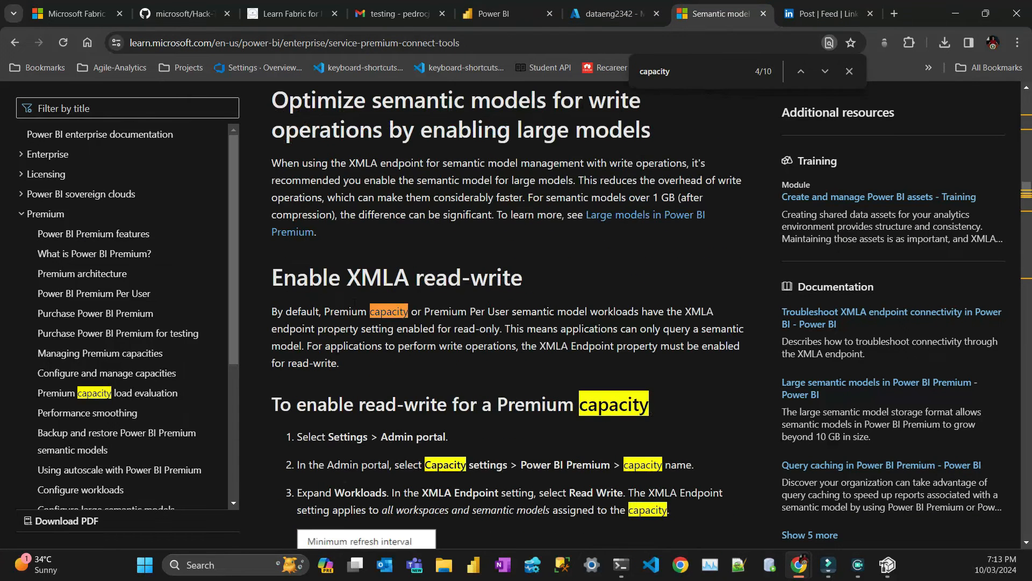
pyautogui.doubleClick(377, 277)
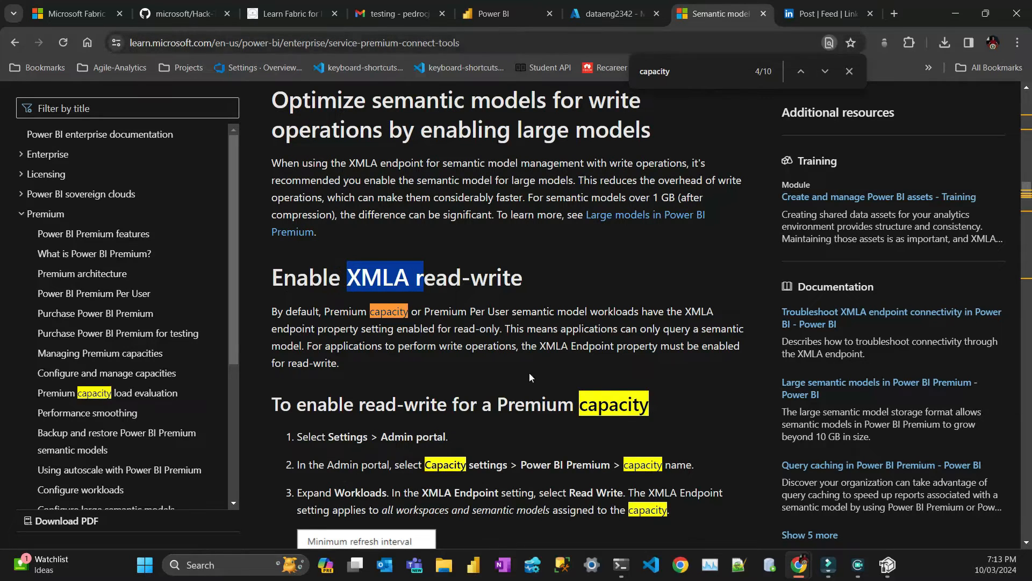
pyautogui.scroll(-3)
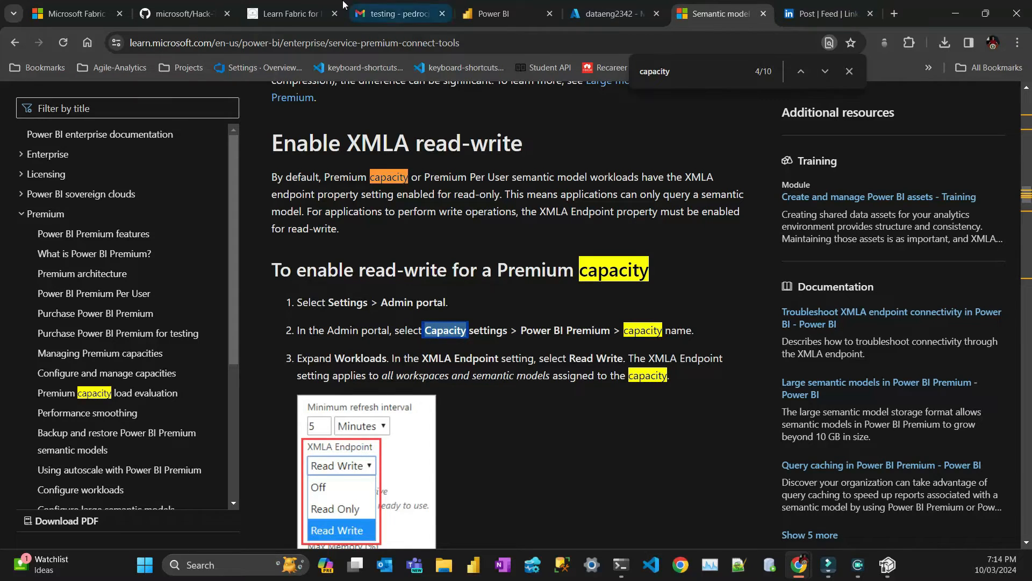
pyautogui.click(499, 13)
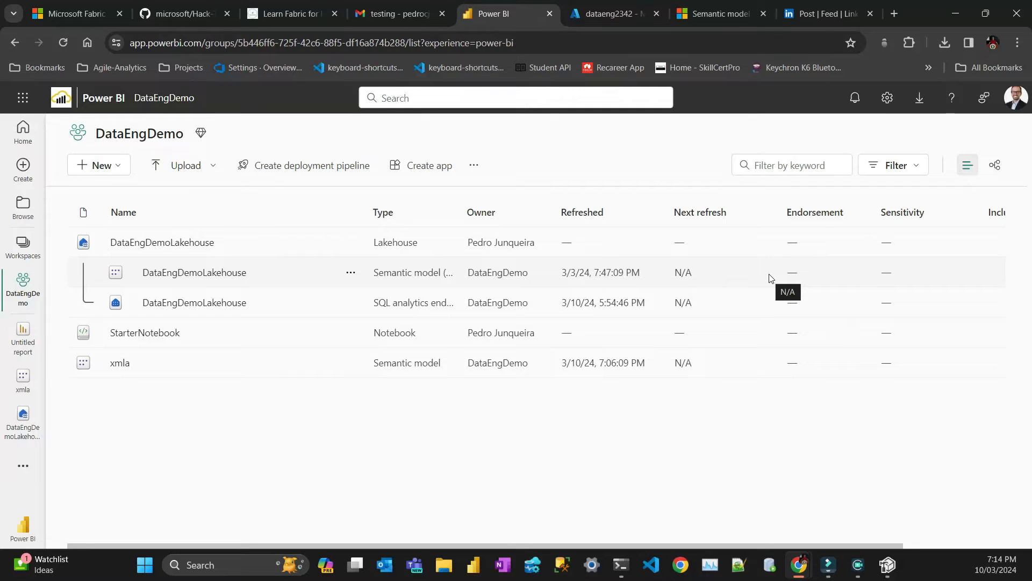
pyautogui.moveTo(888, 95)
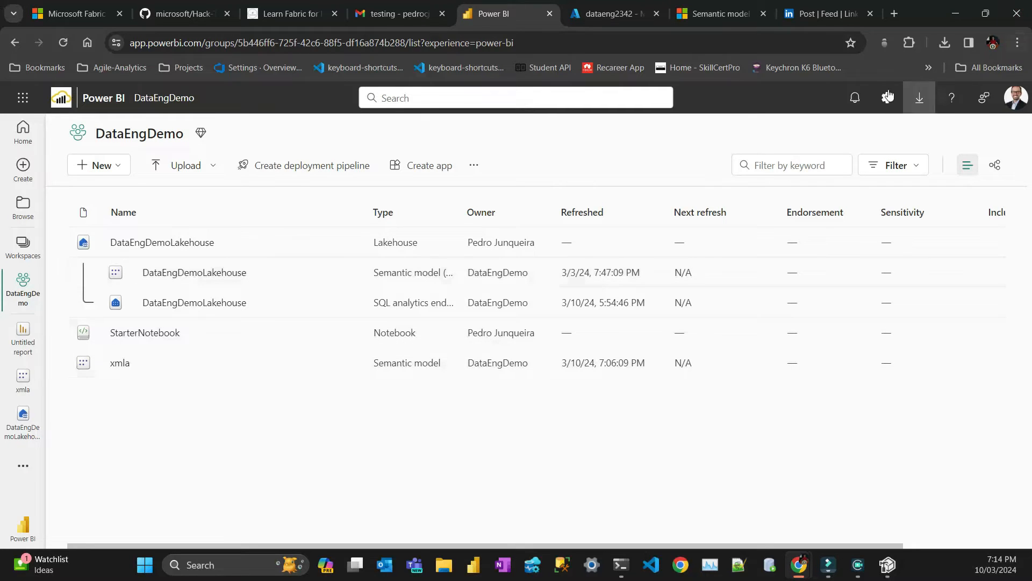
# Go to Admin portal > Capacity settings > Fabric Capacity, showing the active F2 in Australia East
pyautogui.click(887, 97)
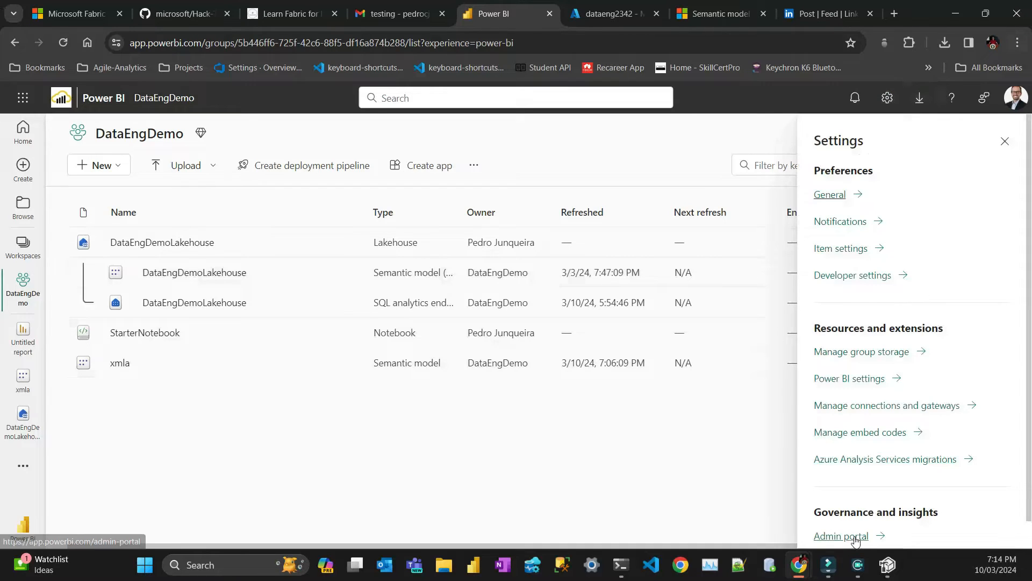
pyautogui.click(841, 536)
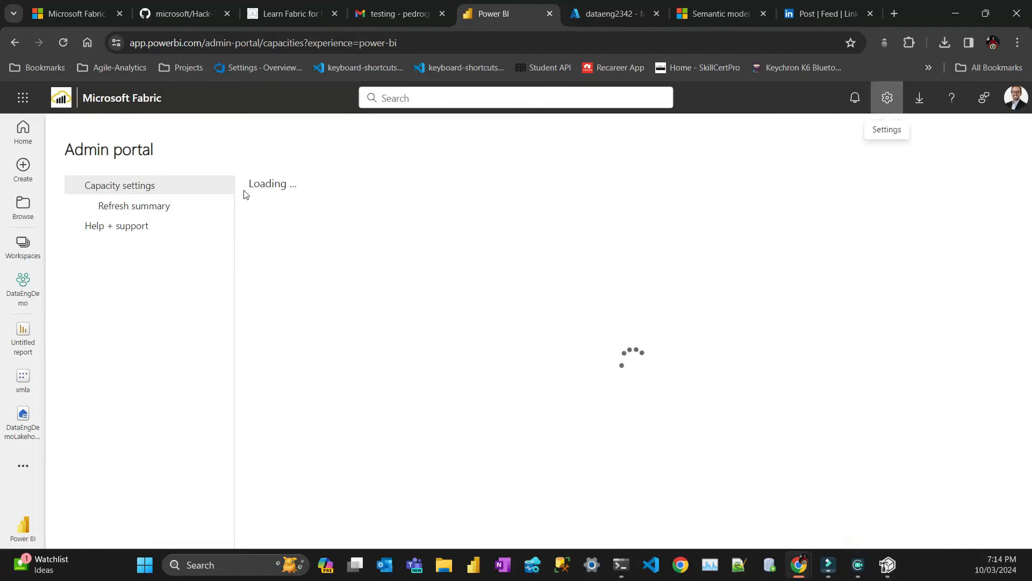
pyautogui.click(131, 184)
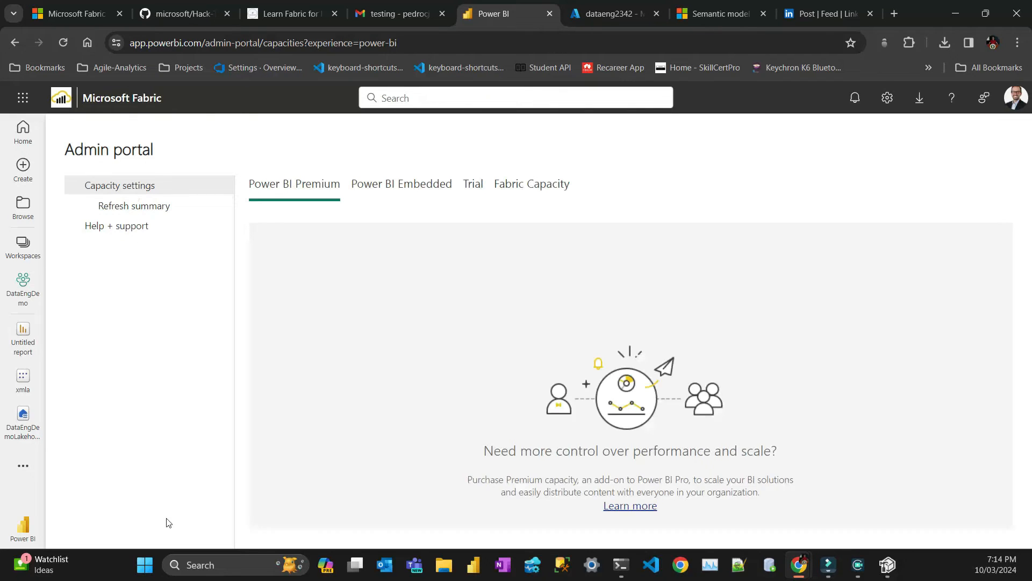
pyautogui.click(528, 184)
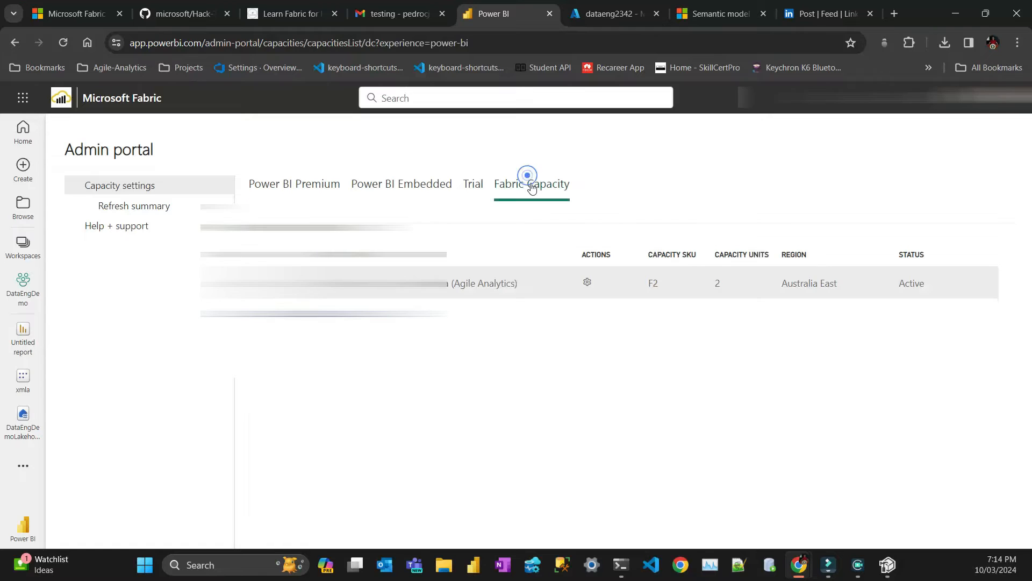
pyautogui.click(527, 176)
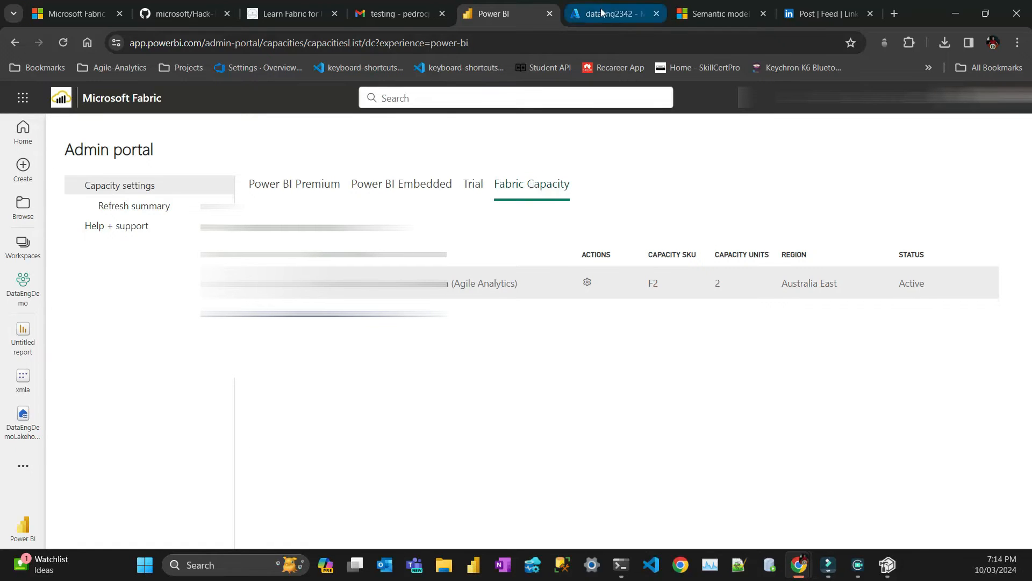
# Confirm dataeng2342 is SKU F2 in Azure, then return to its Fabric capacity details
pyautogui.click(605, 14)
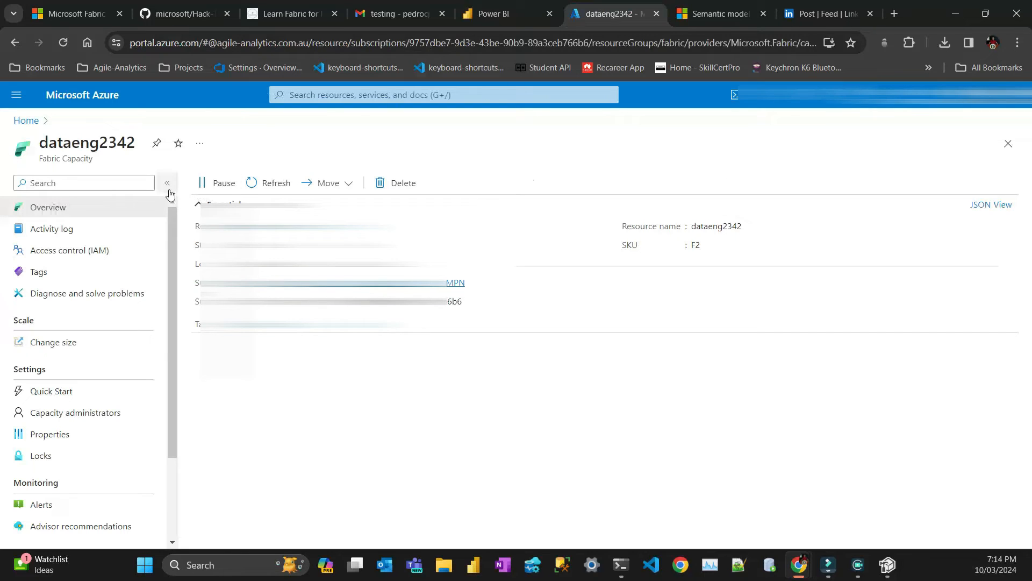
pyautogui.moveTo(710, 246)
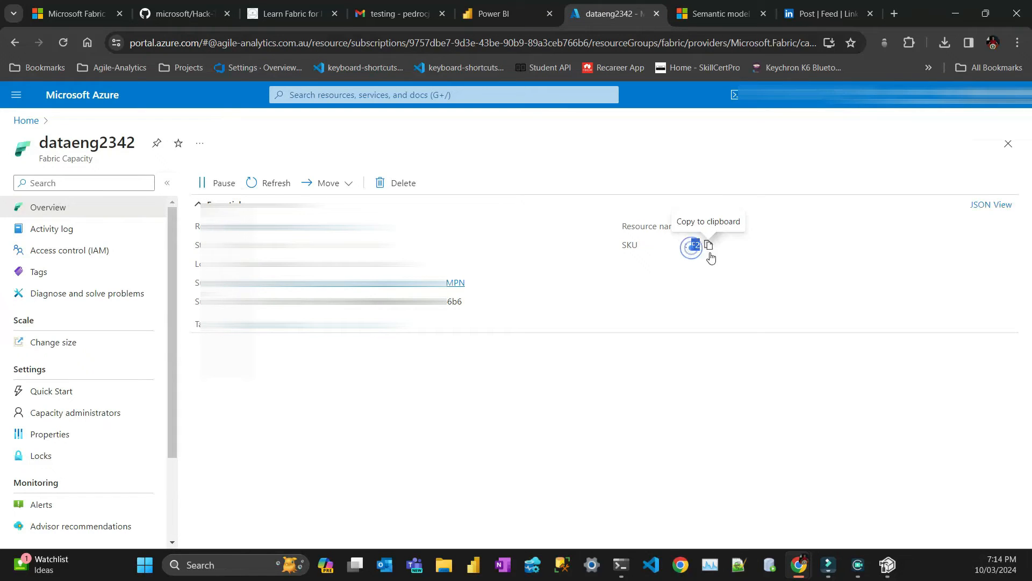
pyautogui.moveTo(745, 14)
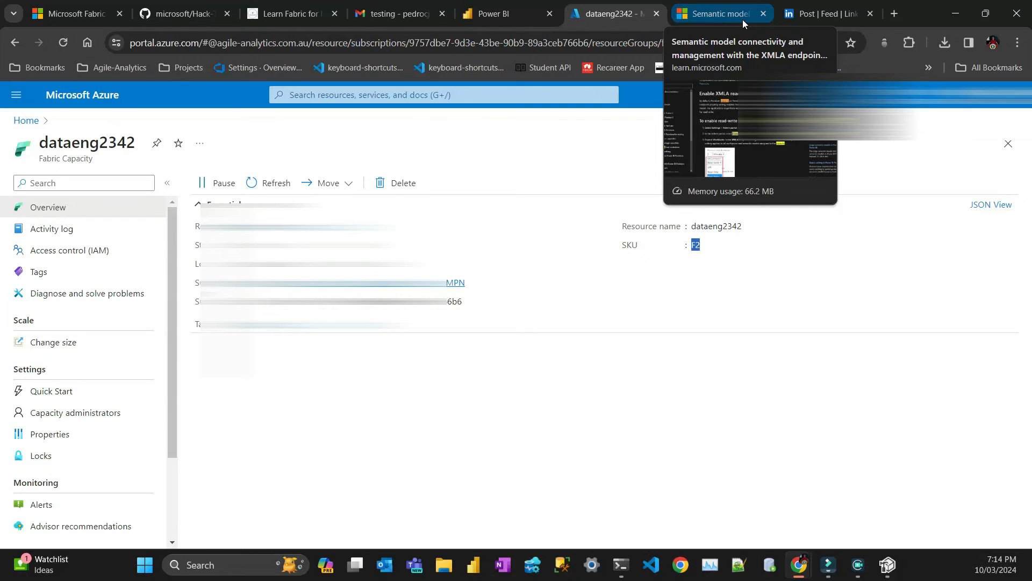
pyautogui.click(499, 13)
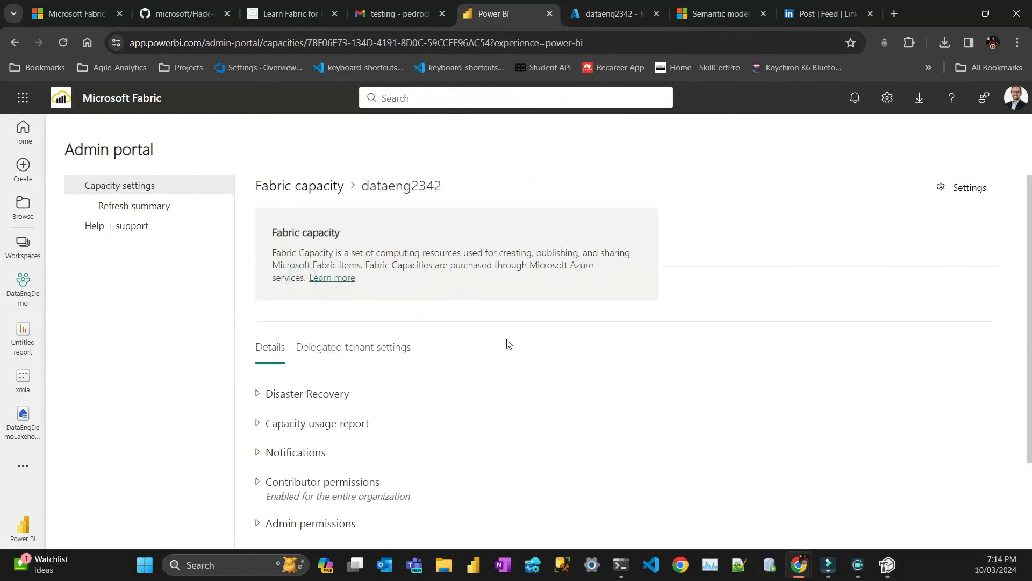
# Expand the capacity's Power BI workloads and scroll to the Semantic Models XMLA settings
pyautogui.click(256, 412)
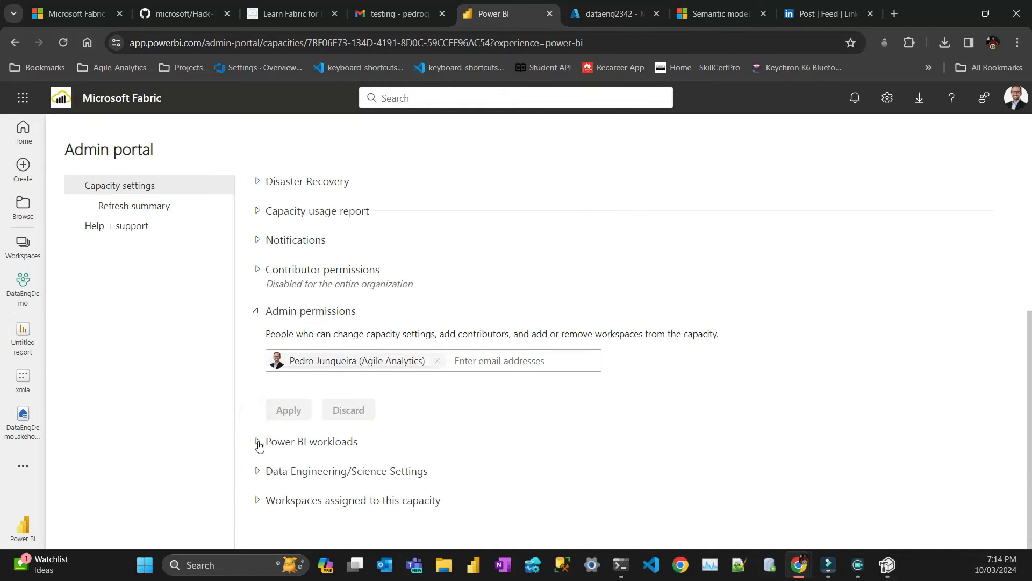
pyautogui.click(257, 441)
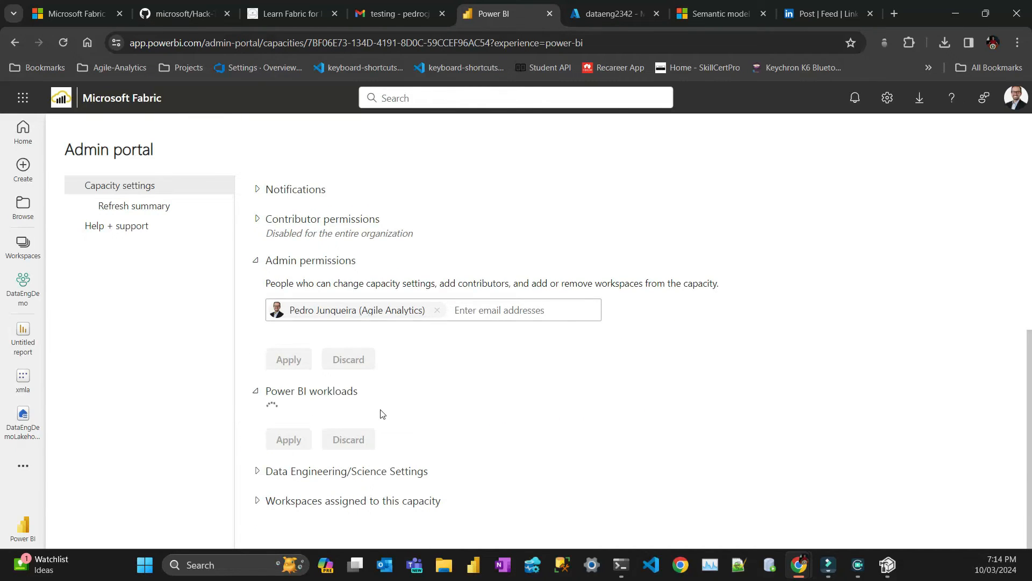
pyautogui.moveTo(401, 421)
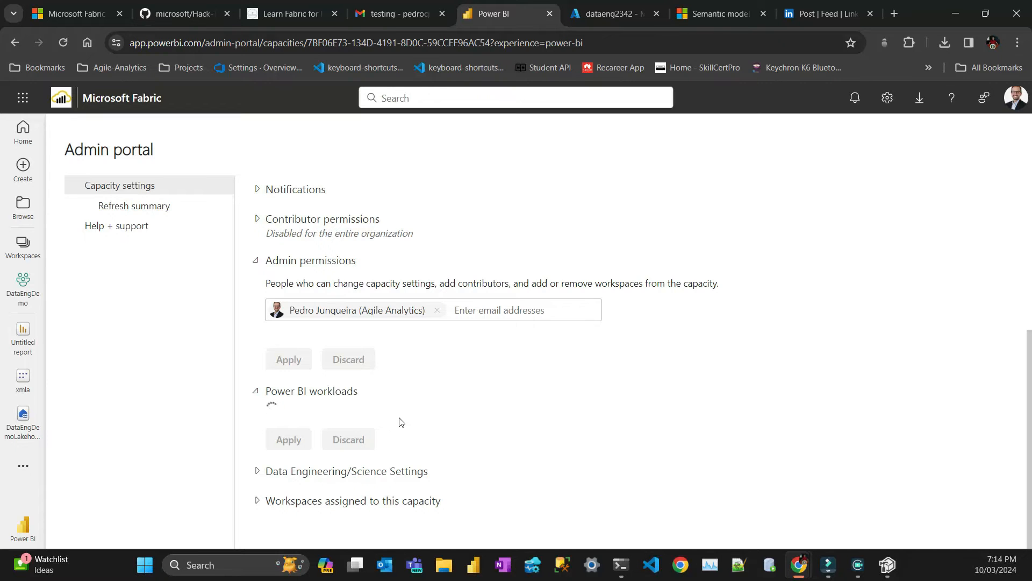
pyautogui.scroll(-3)
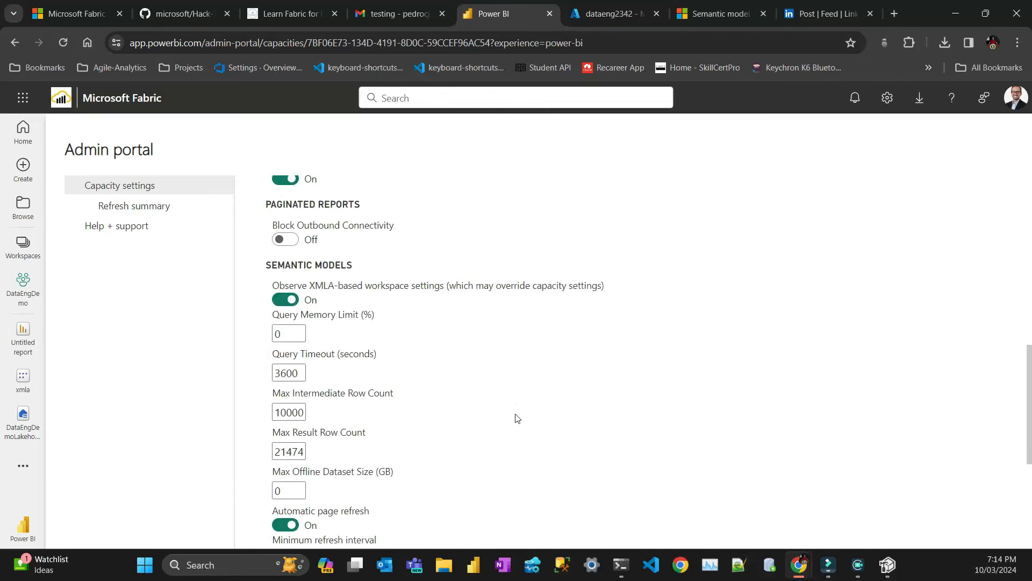
pyautogui.moveTo(340, 284)
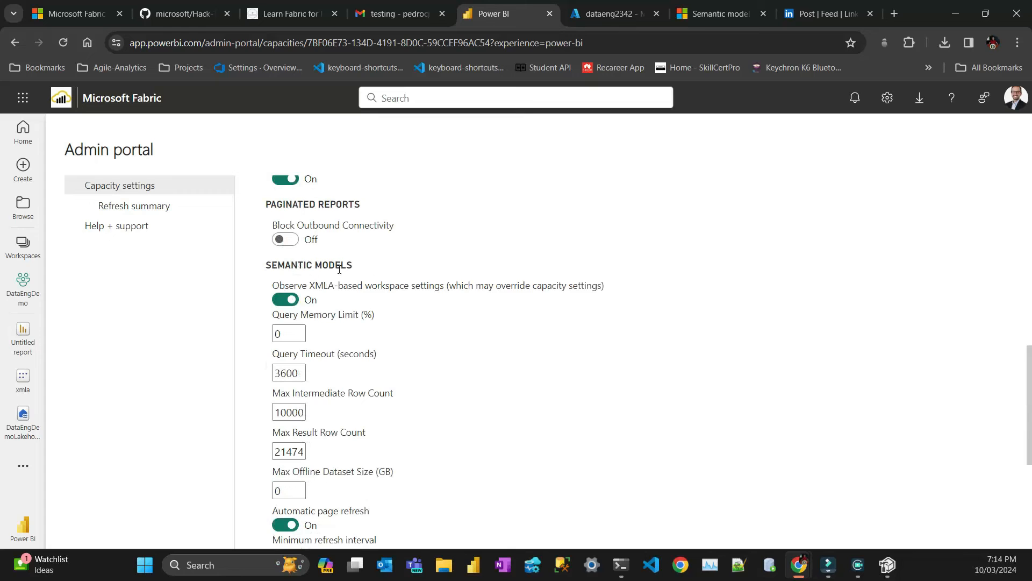
pyautogui.scroll(-3)
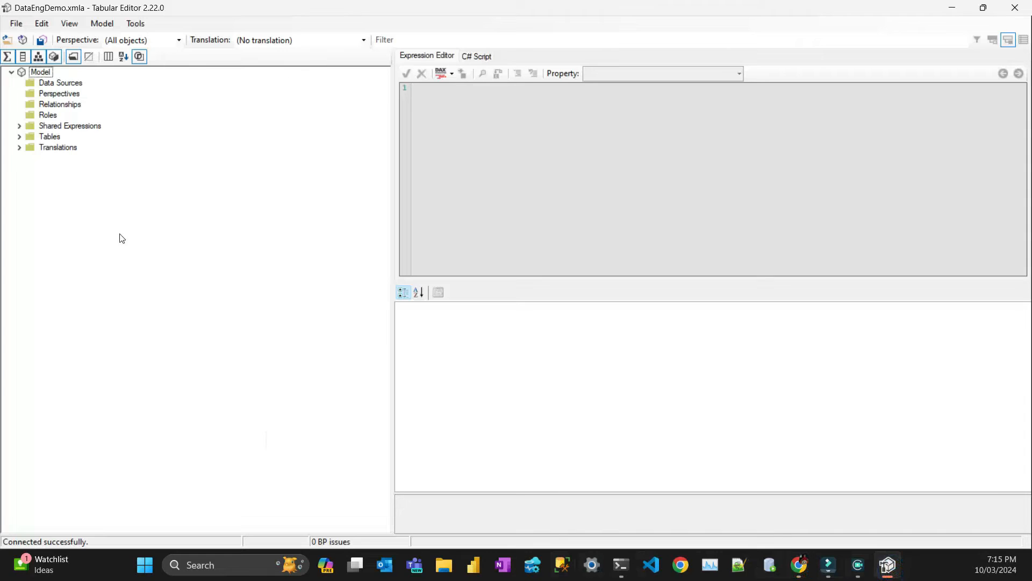
# Create a new measure under the sales table in Tabular Editor
pyautogui.click(19, 136)
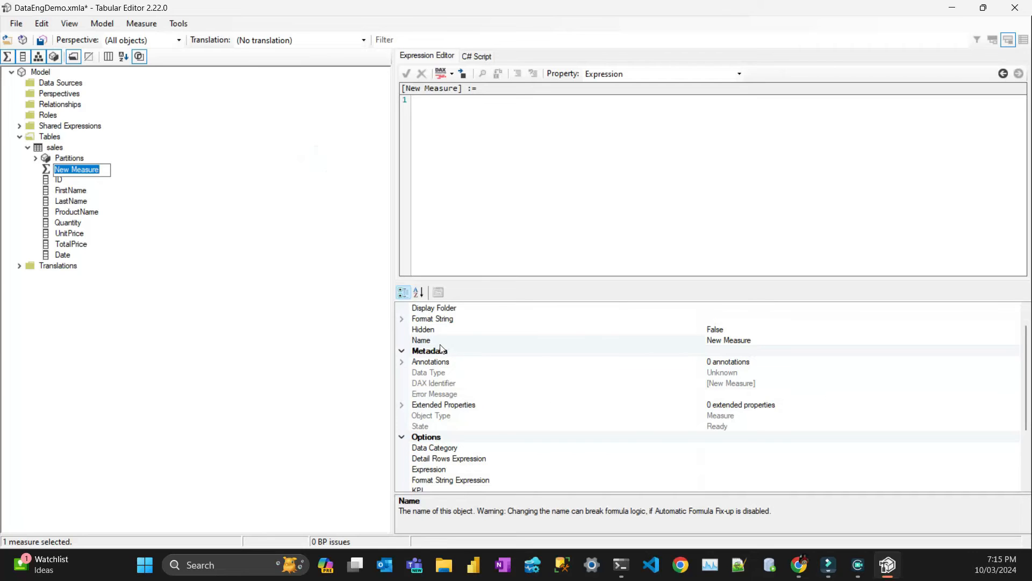
pyautogui.moveTo(798, 565)
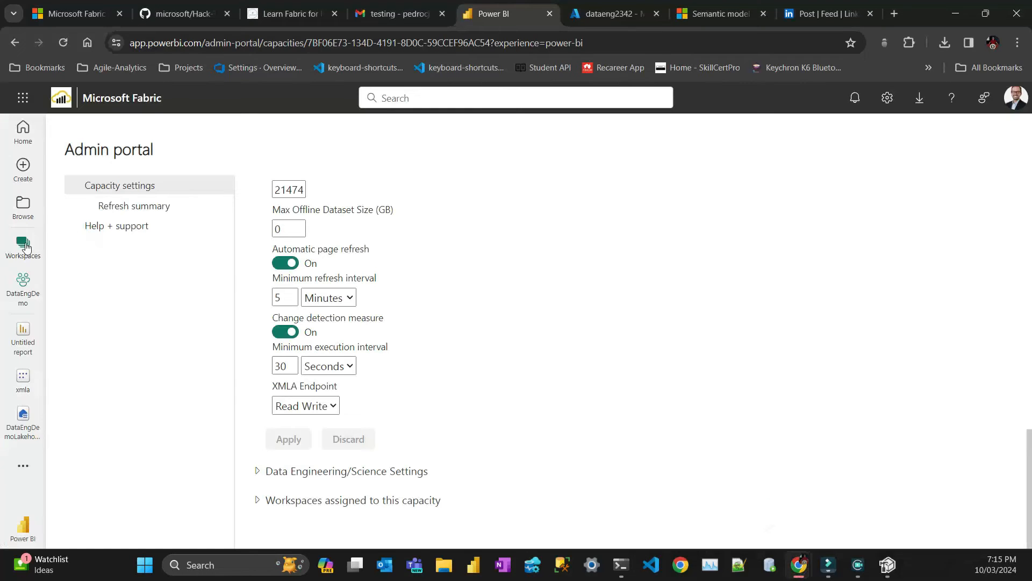
# Open the xmla semantic model's data model from the DataEngDemo workspace, showing the sales table
pyautogui.click(23, 285)
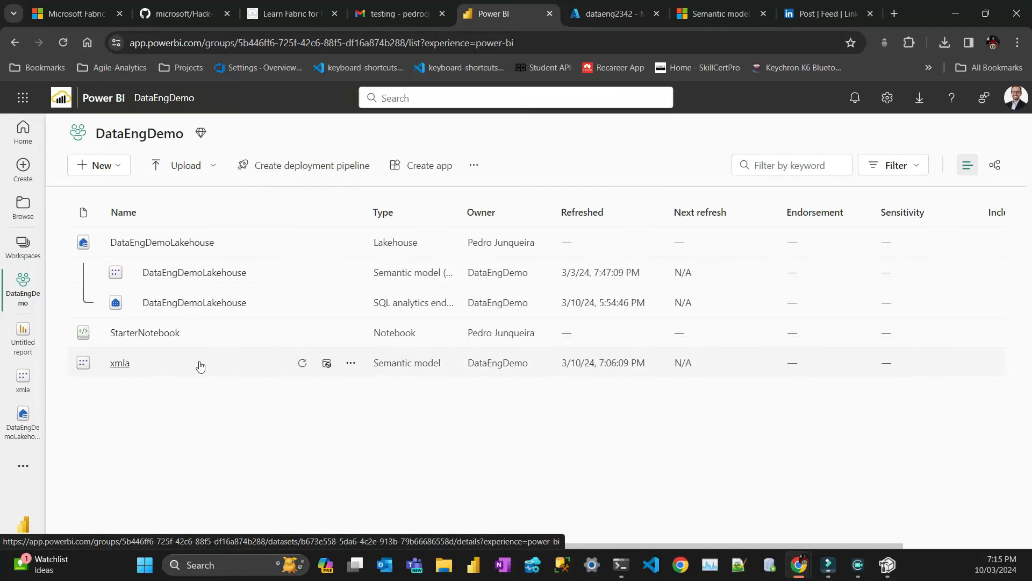
pyautogui.click(350, 363)
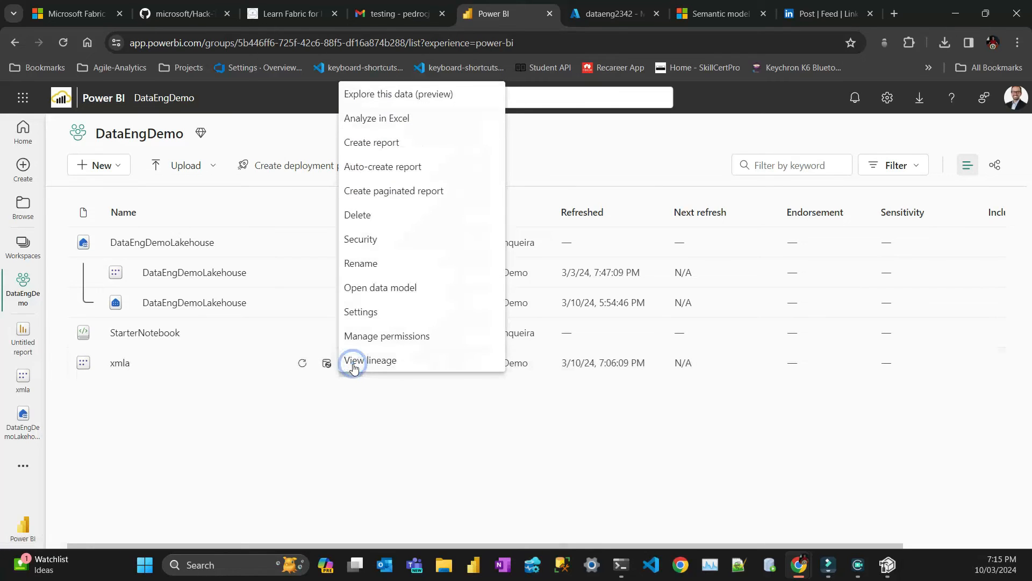
pyautogui.moveTo(396, 294)
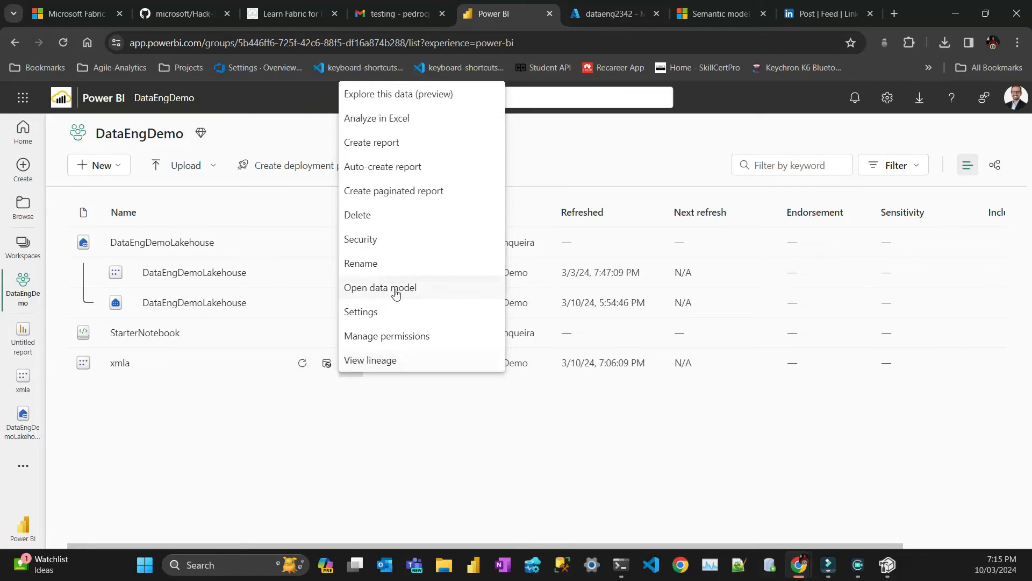
pyautogui.click(390, 288)
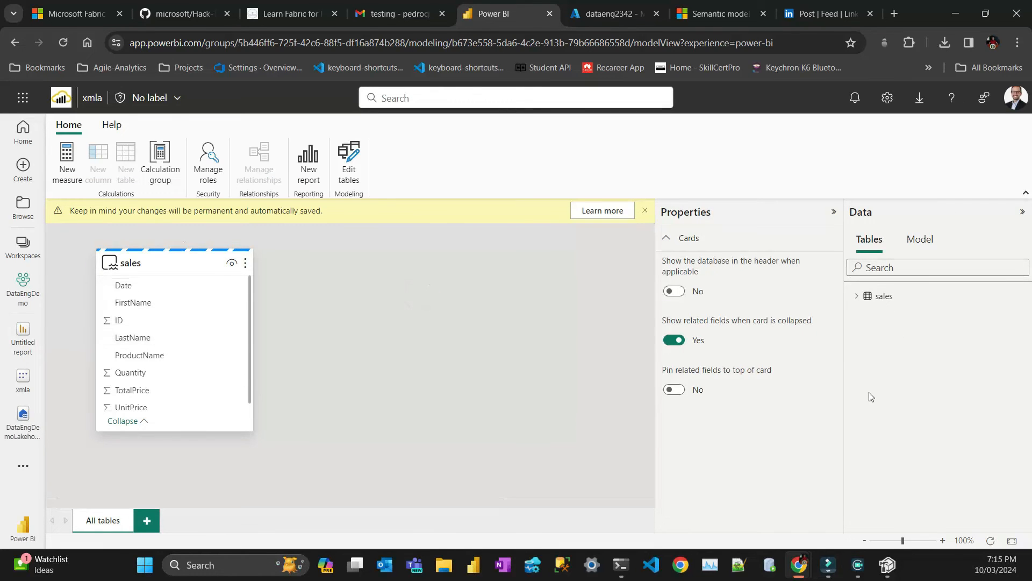
pyautogui.click(857, 296)
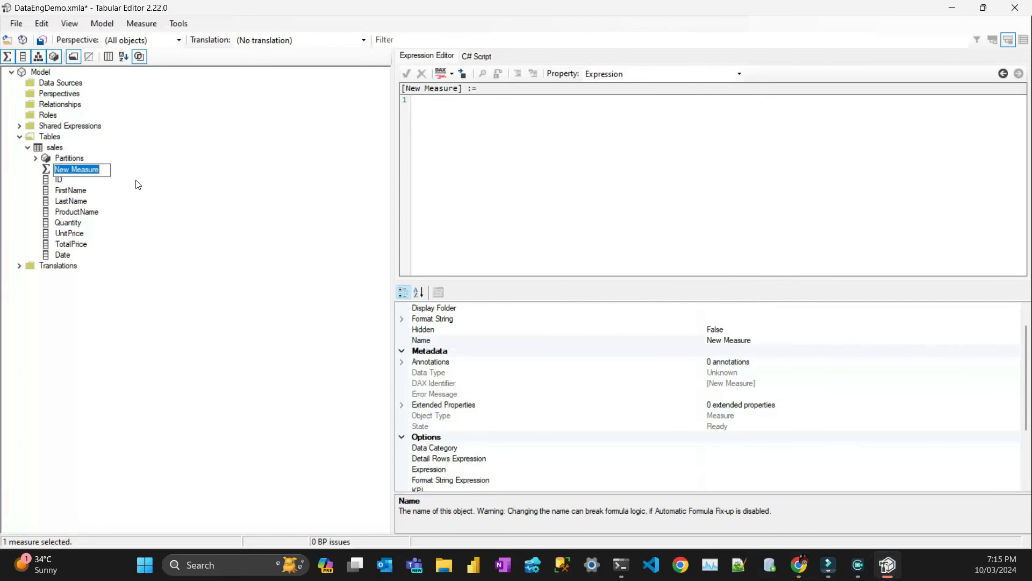
# Rename the measure to 'nrows' and give it the expression COUNTROWS(sales)
pyautogui.write('nrows')
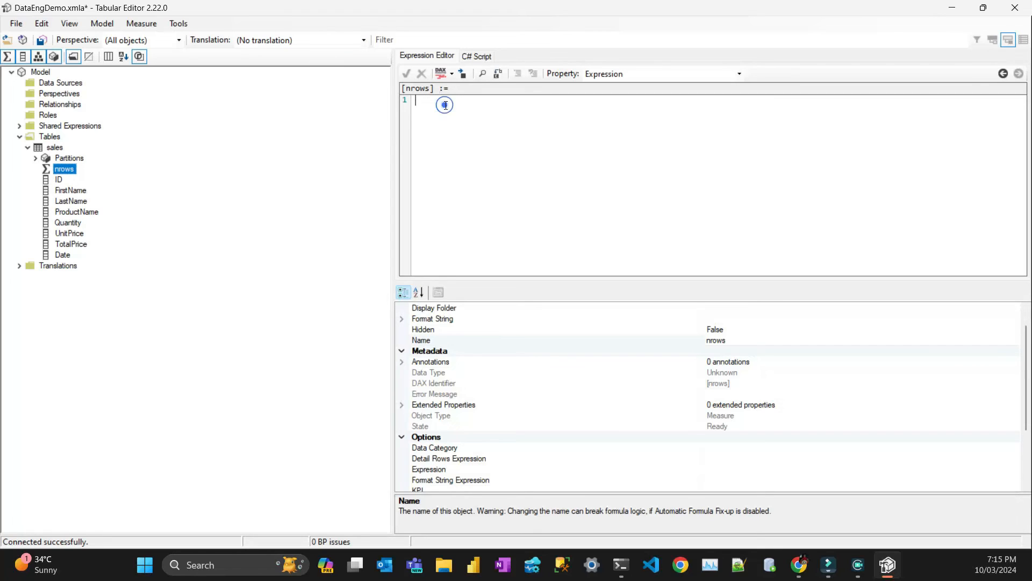
pyautogui.write('countrows')
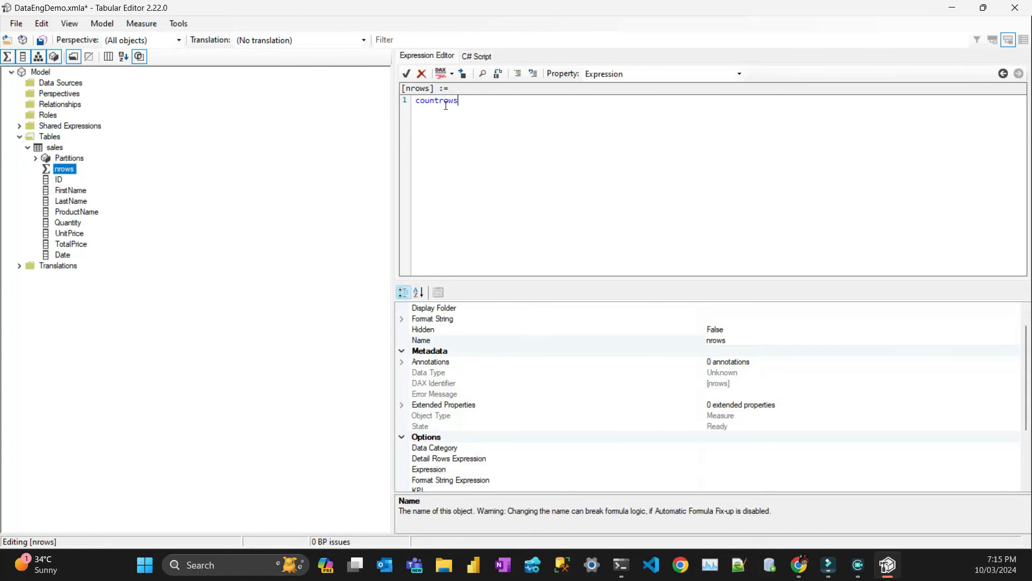
pyautogui.write('(sa')
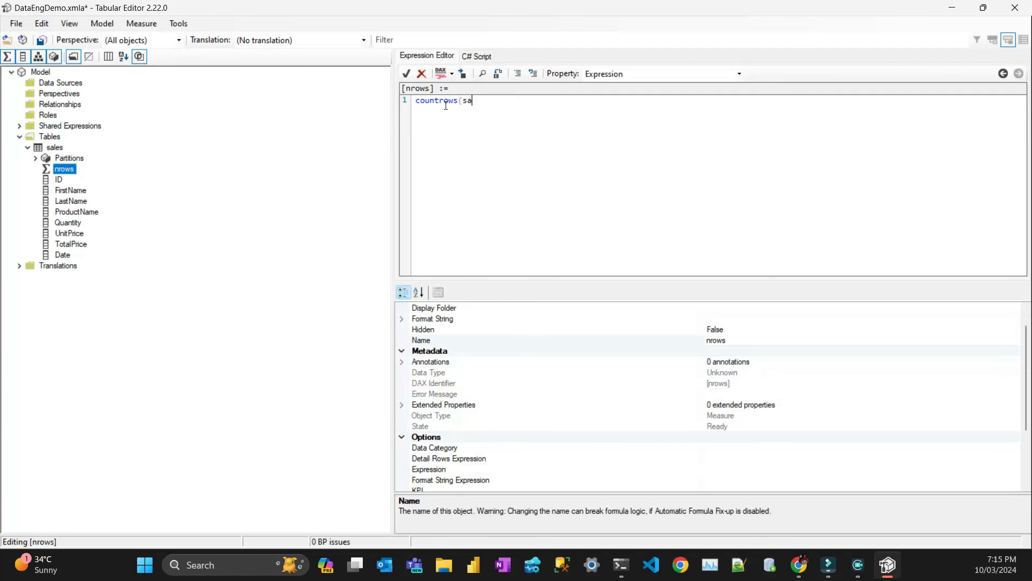
pyautogui.write('les)')
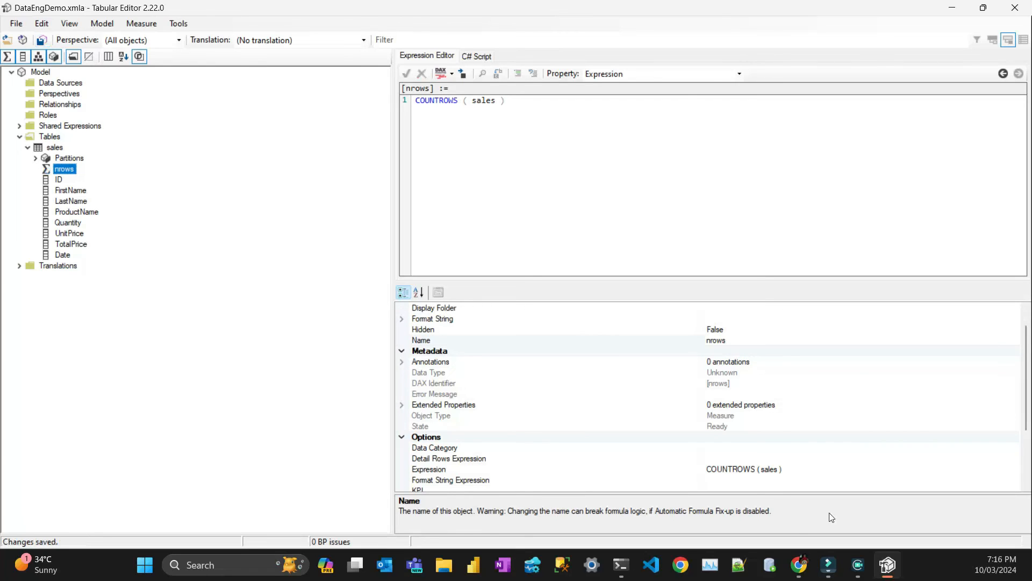
pyautogui.moveTo(799, 565)
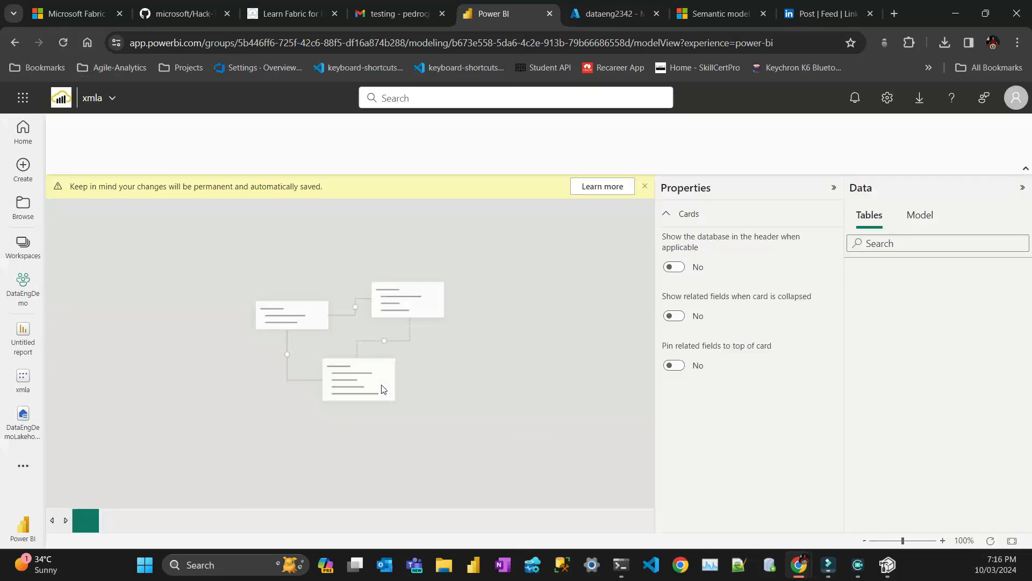
# Start a new report on DataEngDemo and chart the sales nrows measure as columns
pyautogui.click(866, 296)
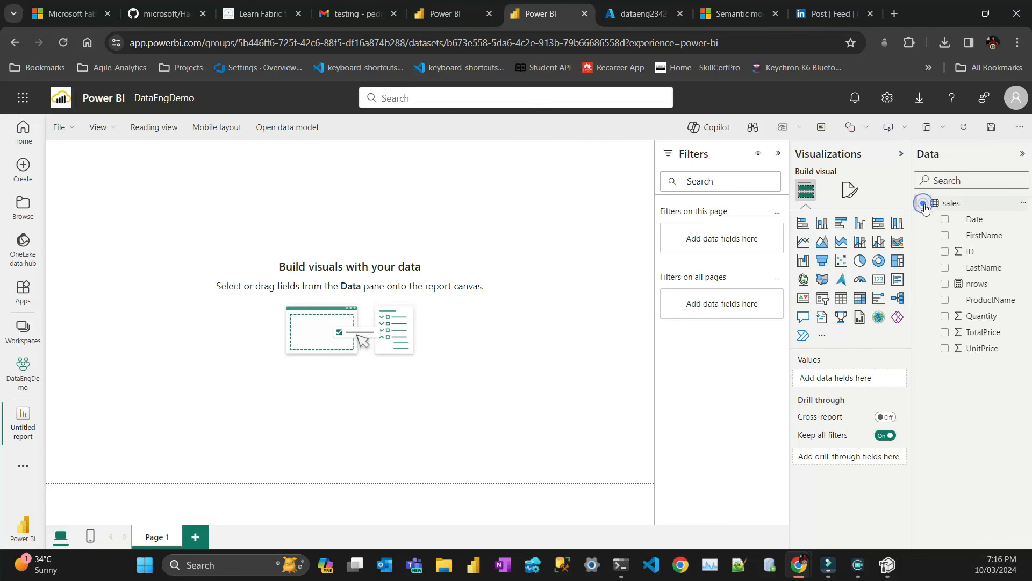
pyautogui.click(945, 283)
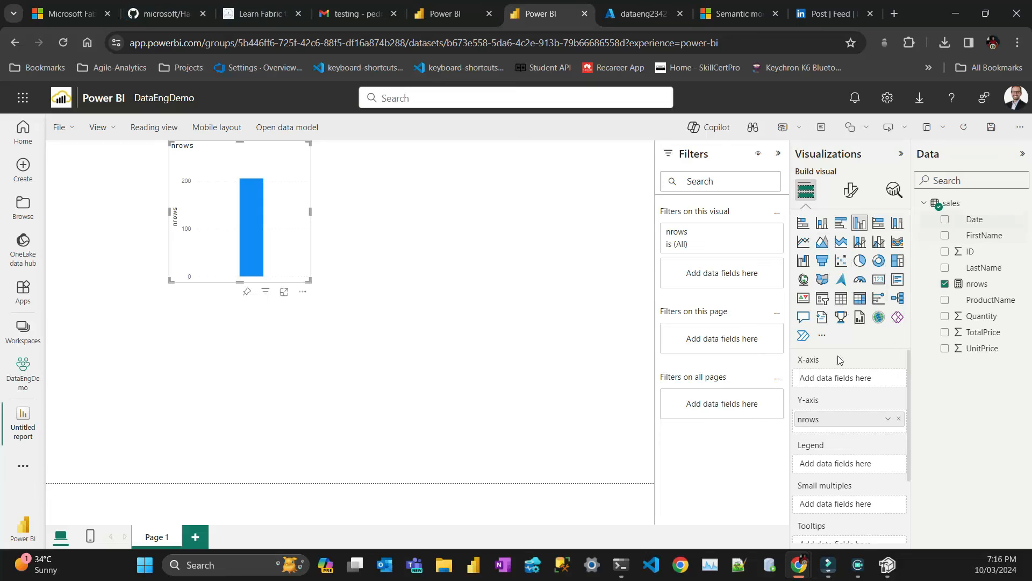
pyautogui.moveTo(849, 378)
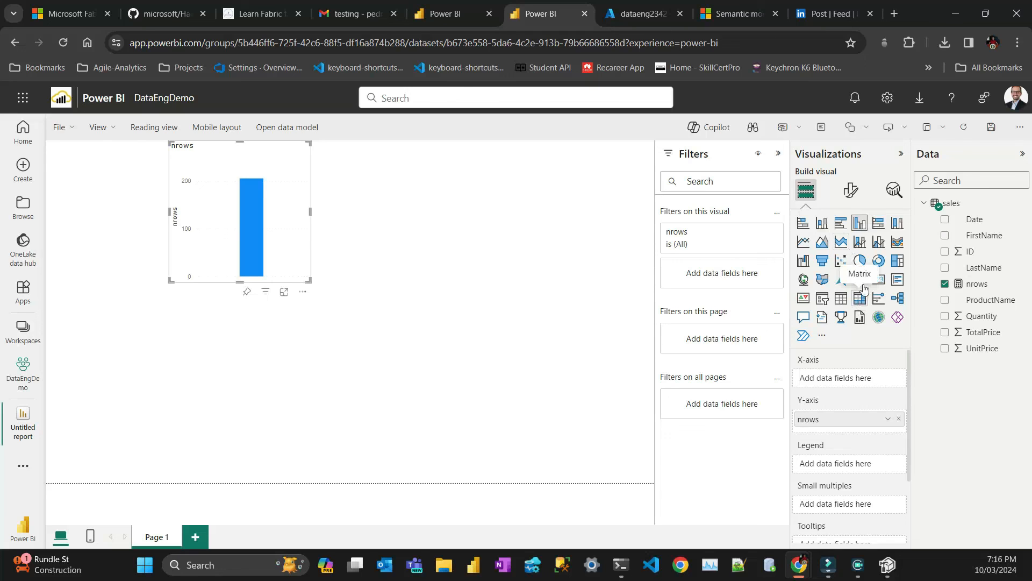
pyautogui.moveTo(861, 254)
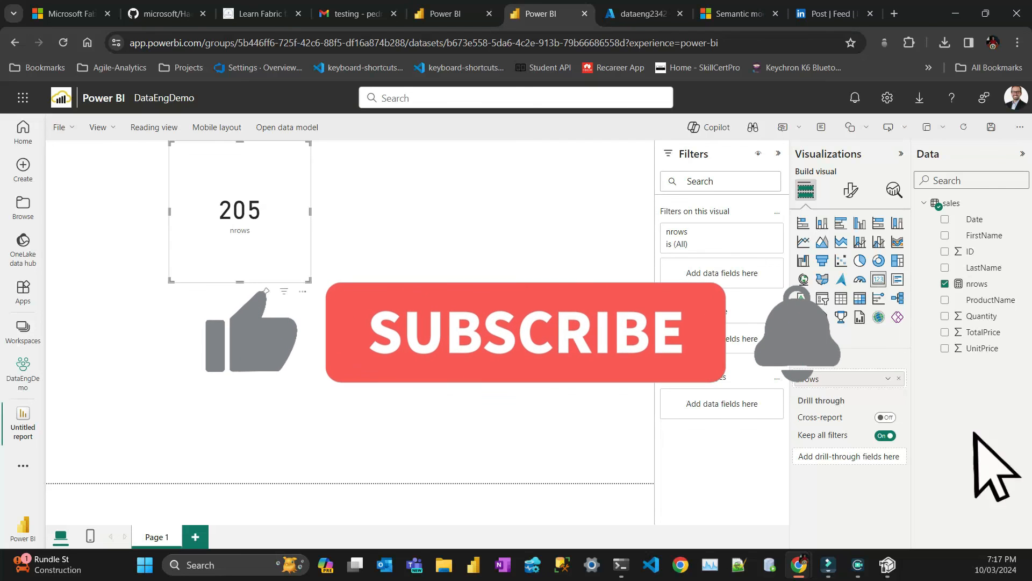
pyautogui.moveTo(662, 380)
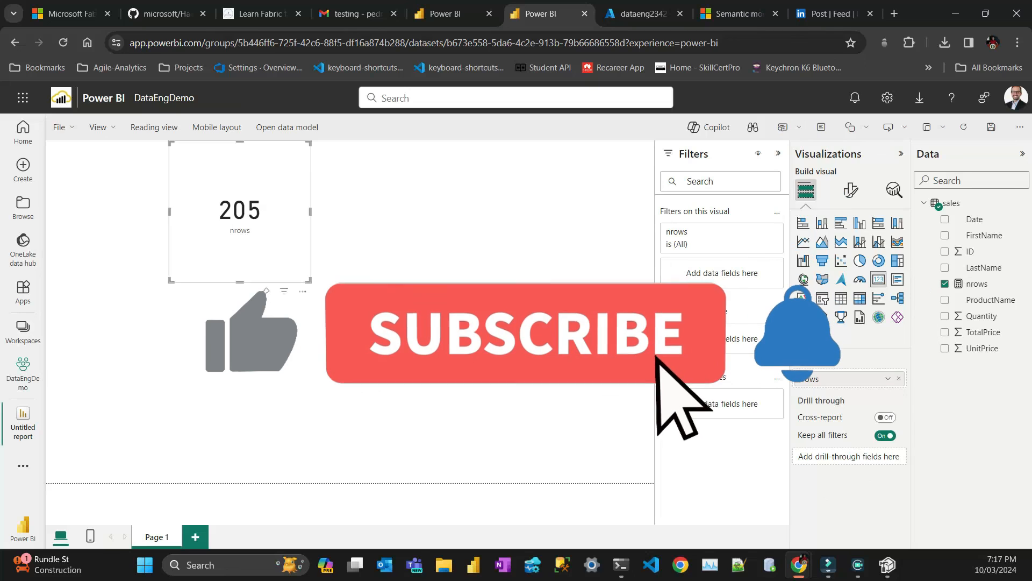